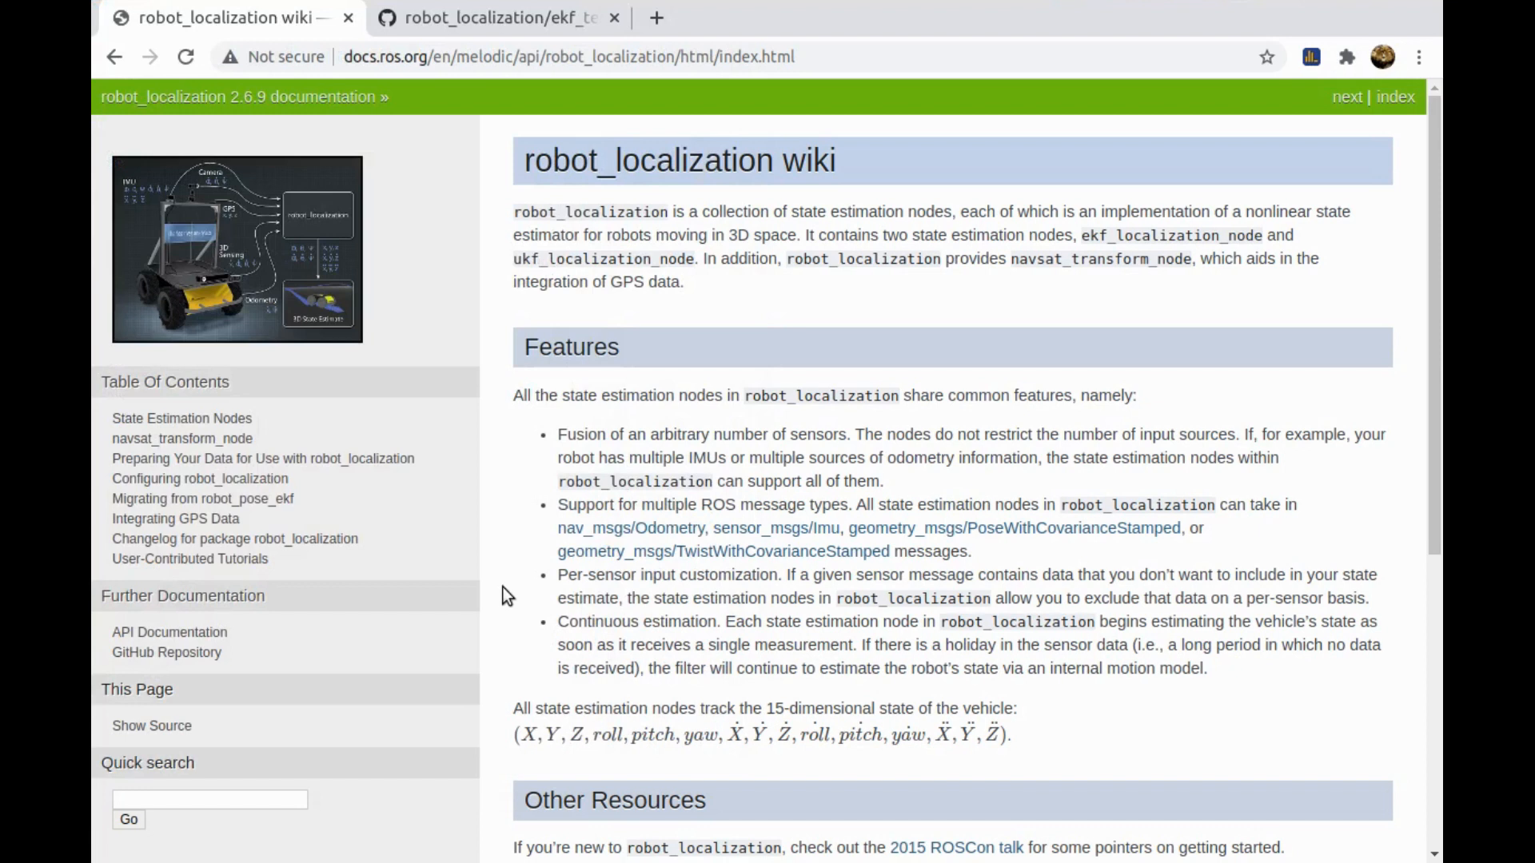
{"action": "mouse_move", "coordinate": [513, 396]}
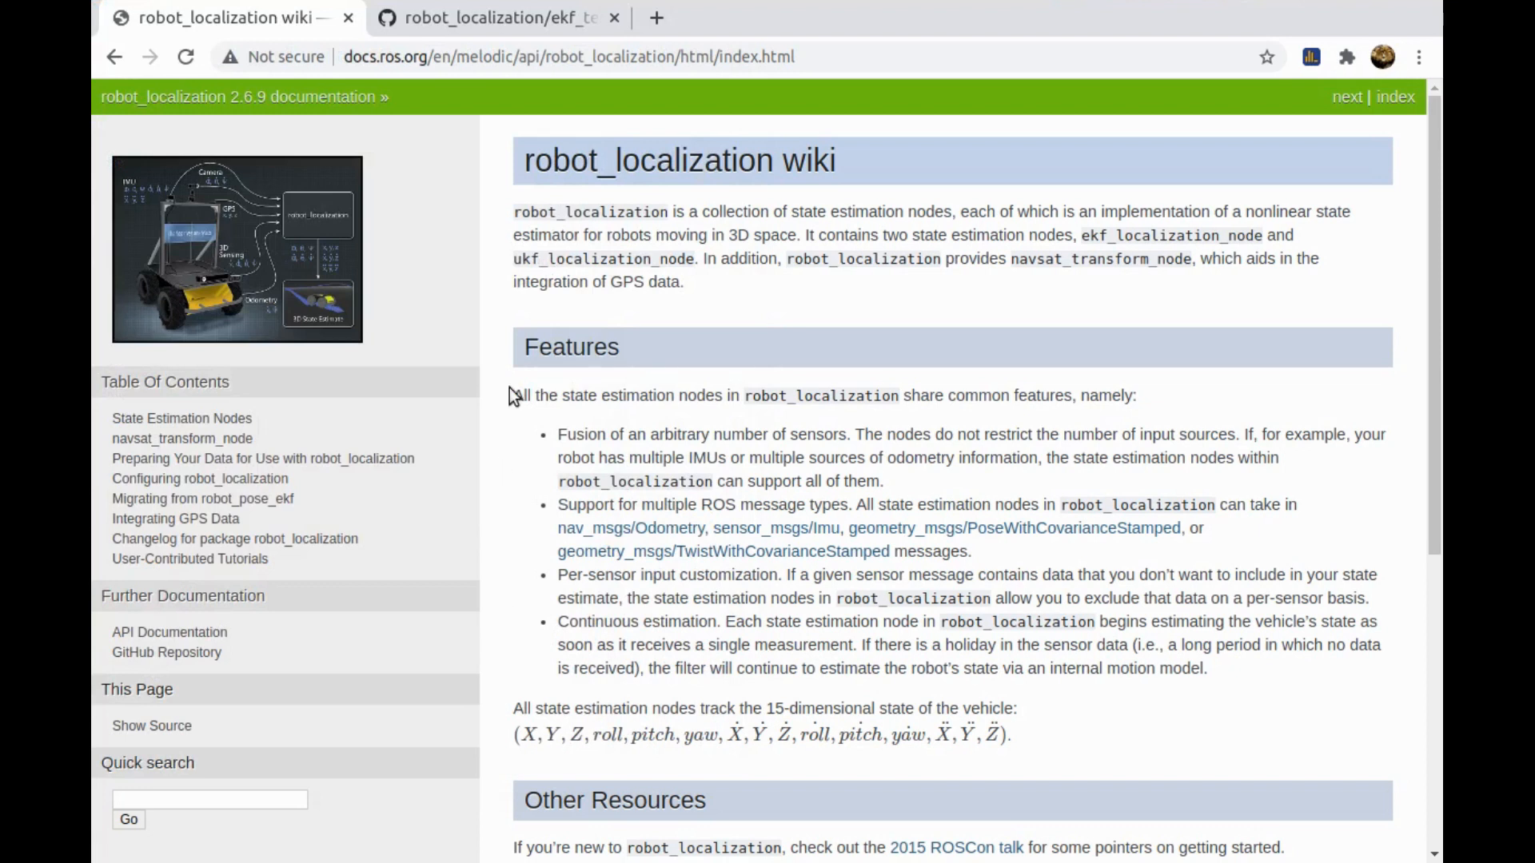
{"action": "mouse_move", "coordinate": [575, 166]}
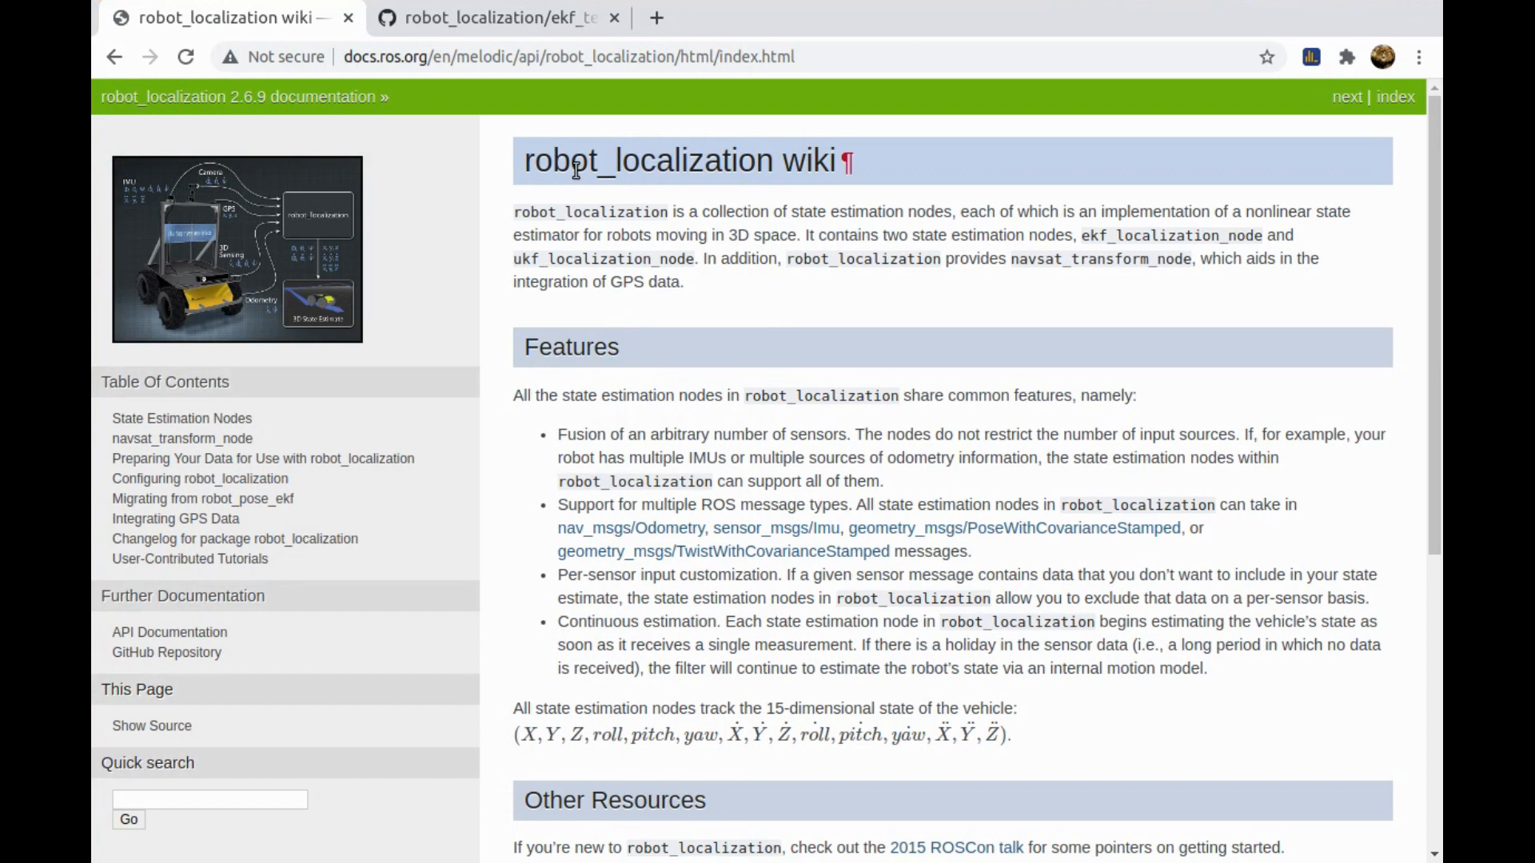
Go to the Integrating GPS Data page with the navsat_transform_node example diagram
{"action": "double_click", "coordinate": [645, 160]}
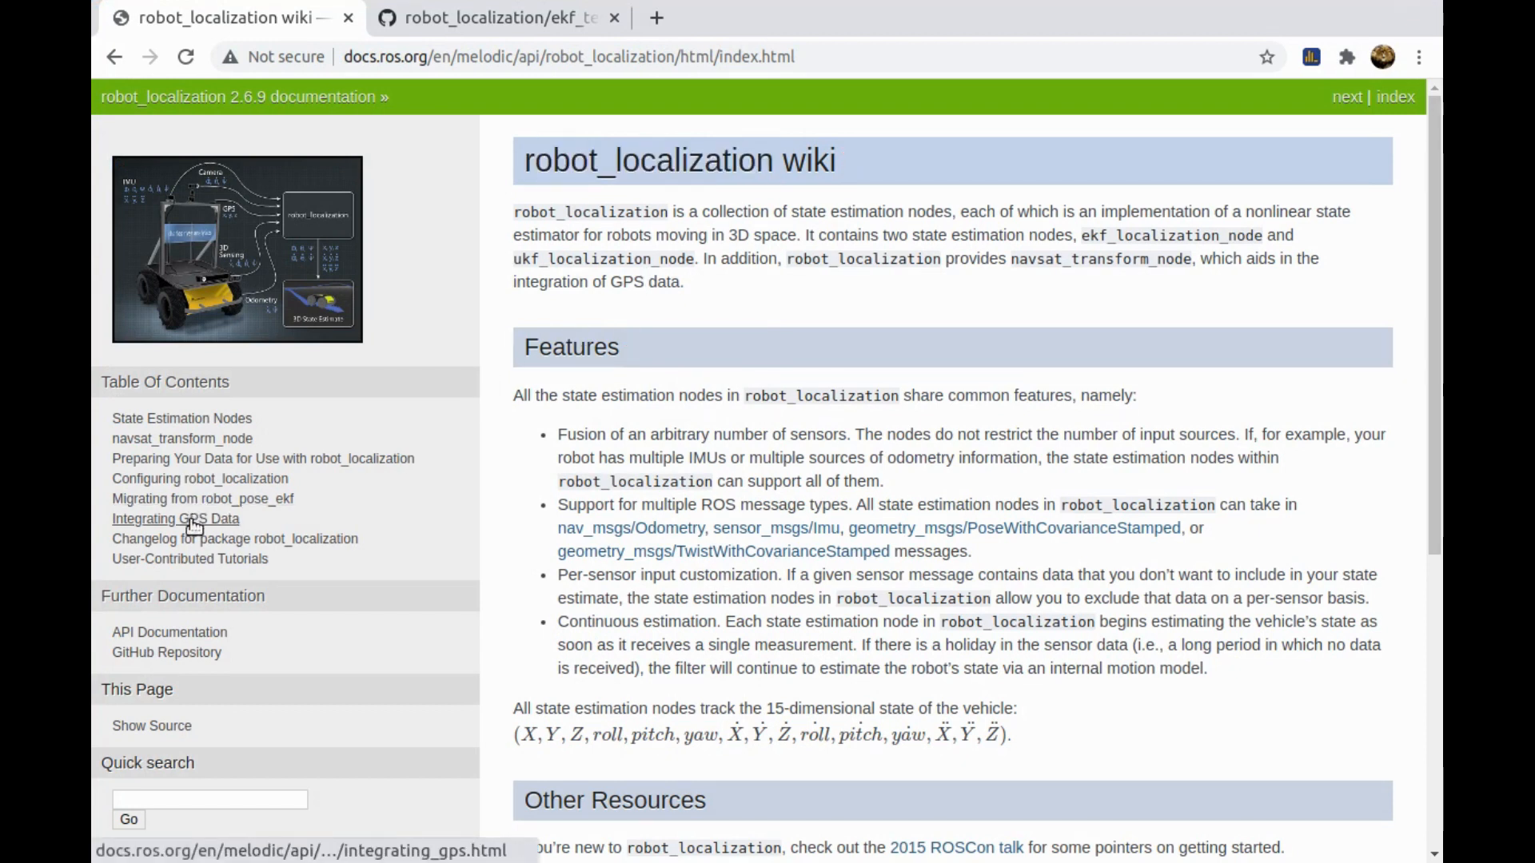
{"action": "left_click", "coordinate": [176, 518]}
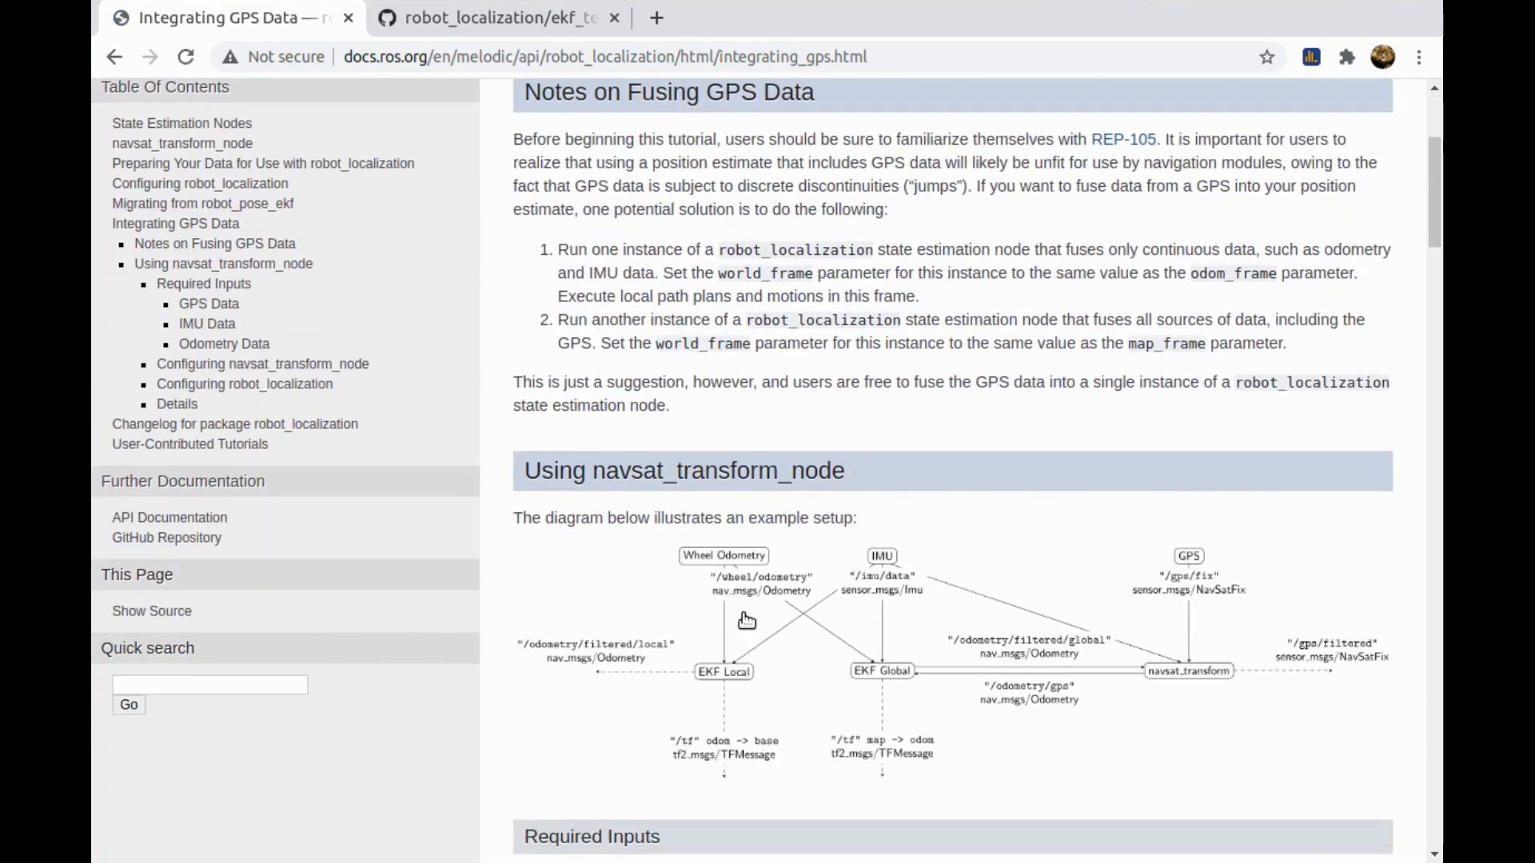
{"action": "mouse_move", "coordinate": [1210, 577]}
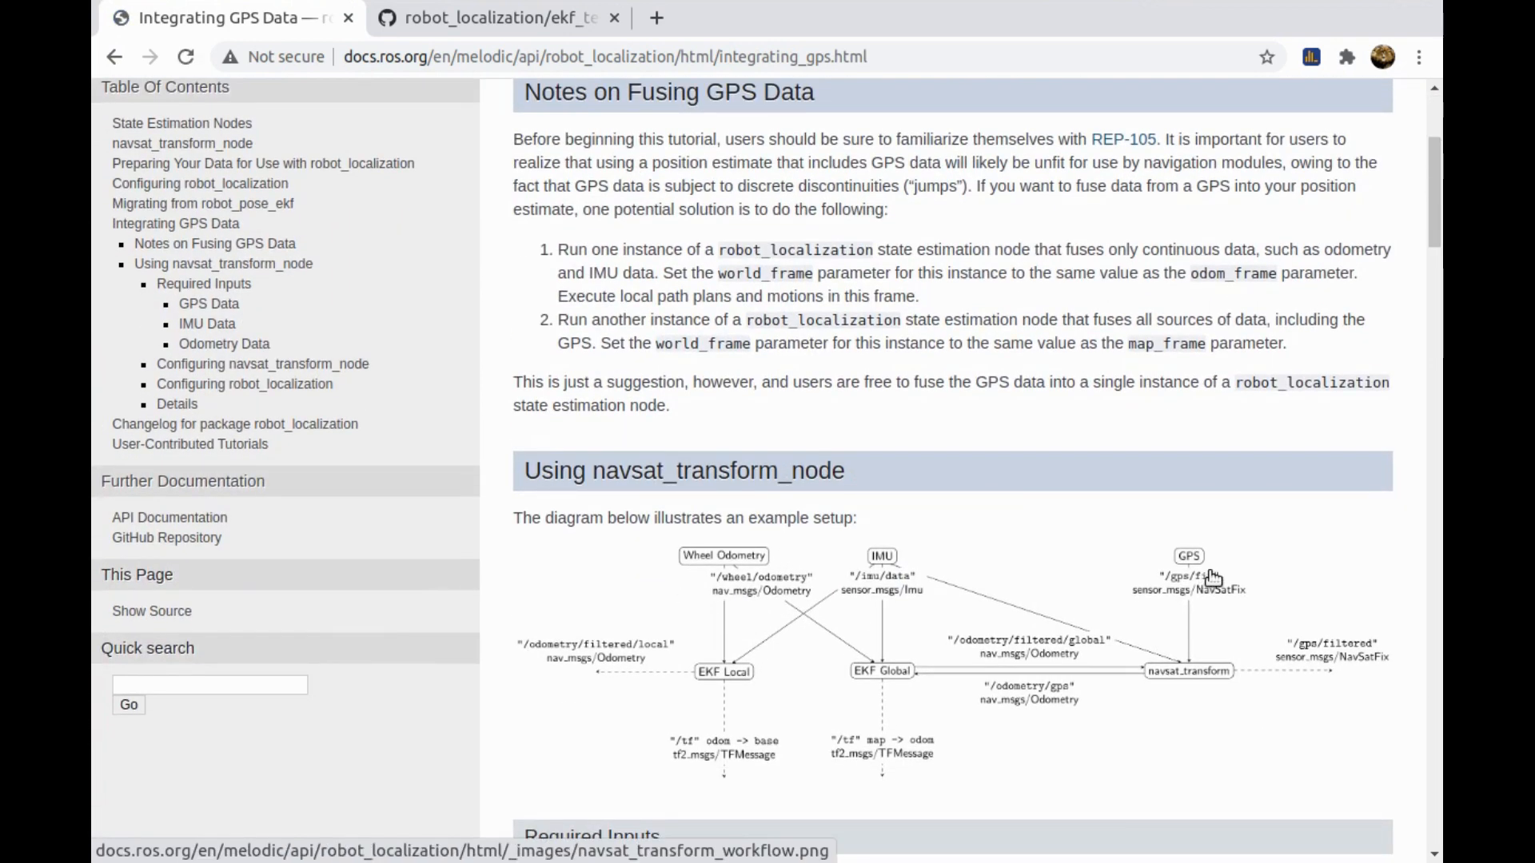
{"action": "mouse_move", "coordinate": [817, 683]}
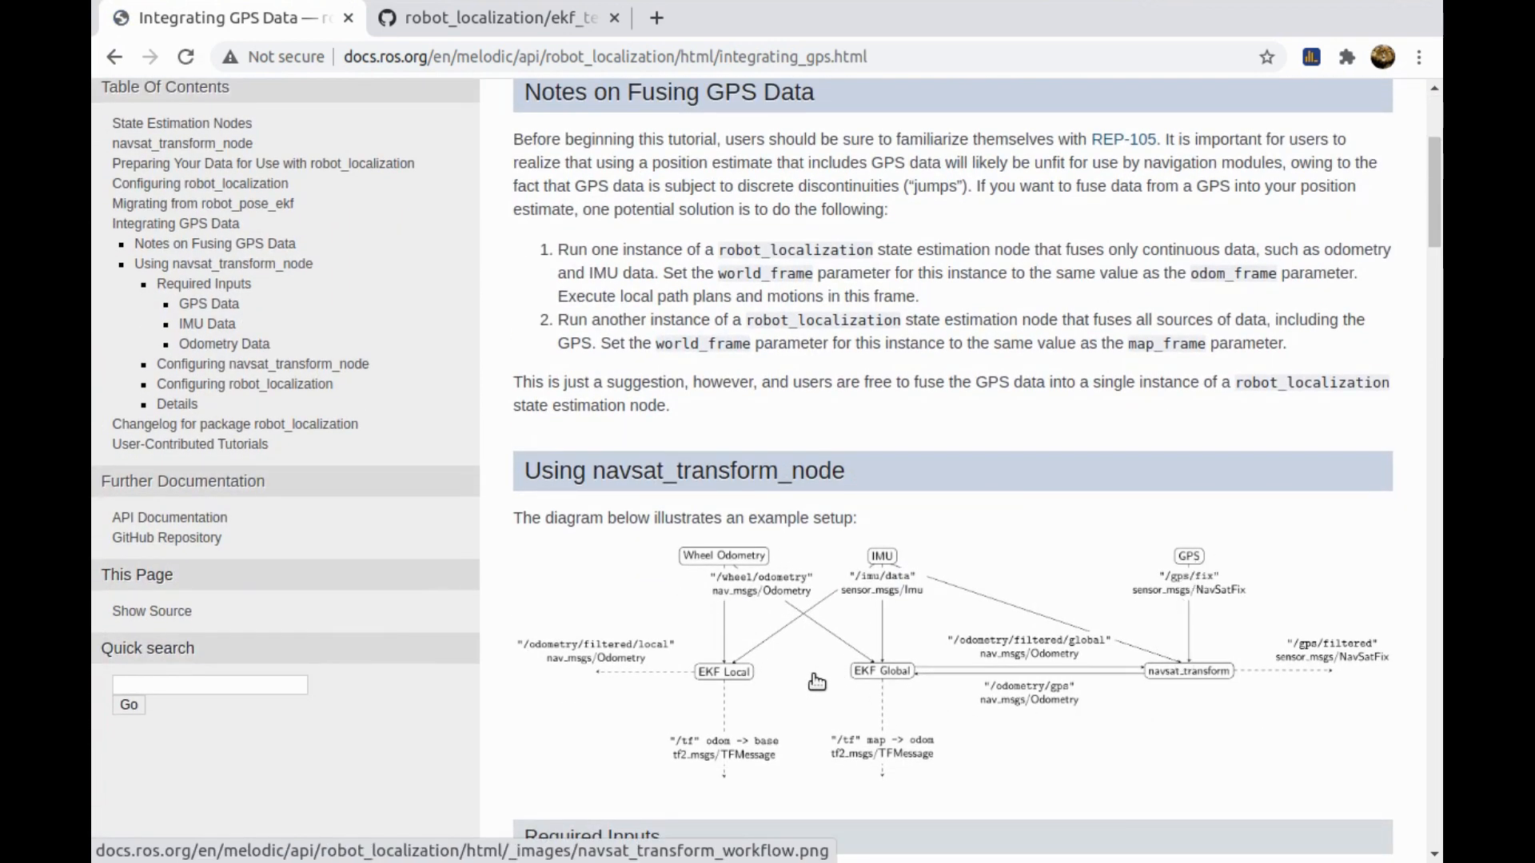
{"action": "mouse_move", "coordinate": [731, 687]}
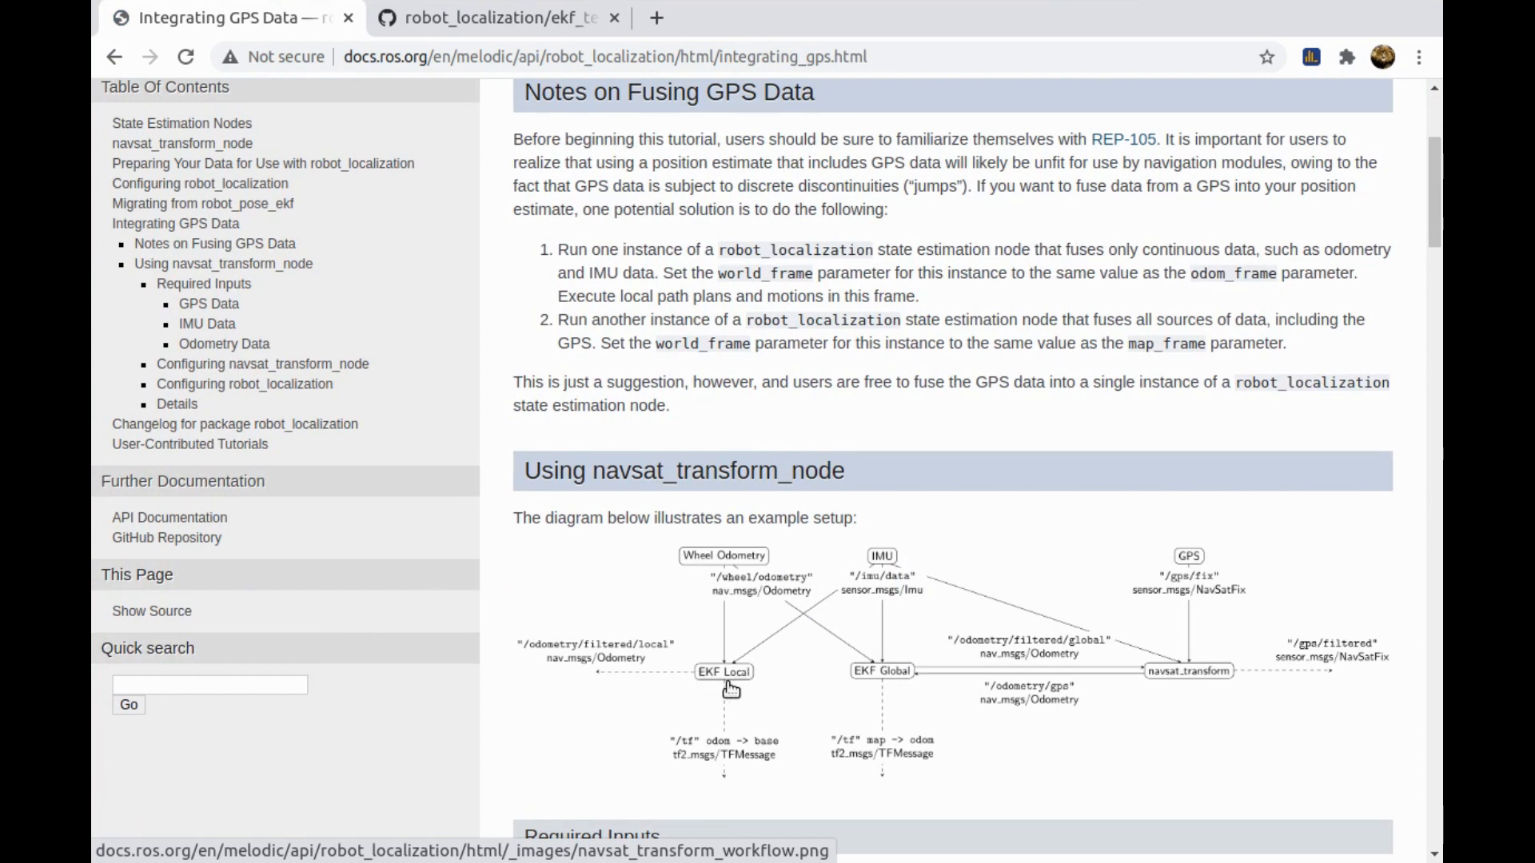
{"action": "mouse_move", "coordinate": [591, 673]}
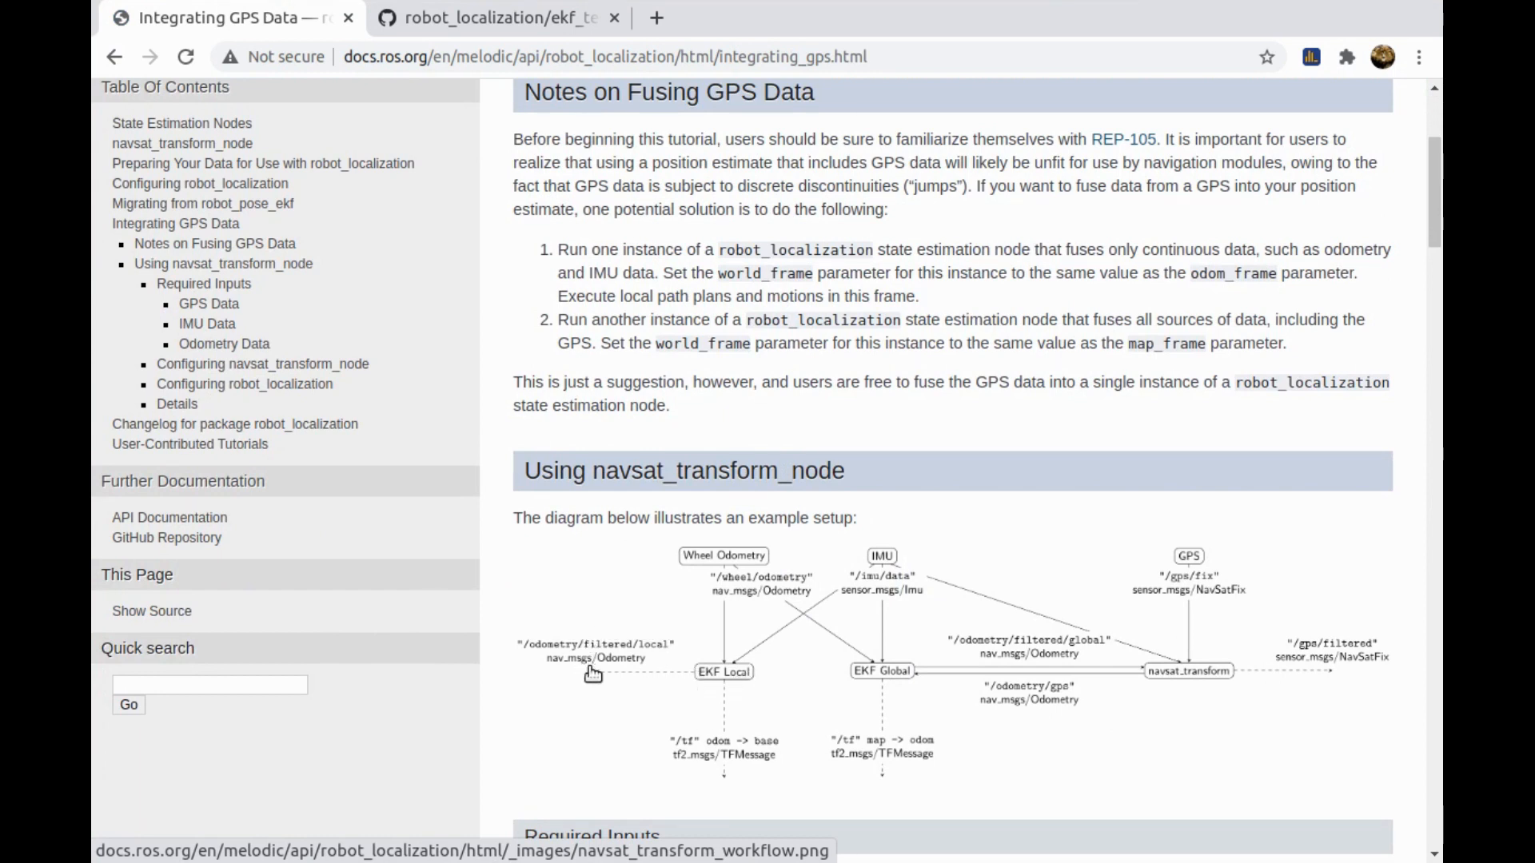
{"action": "mouse_move", "coordinate": [617, 644]}
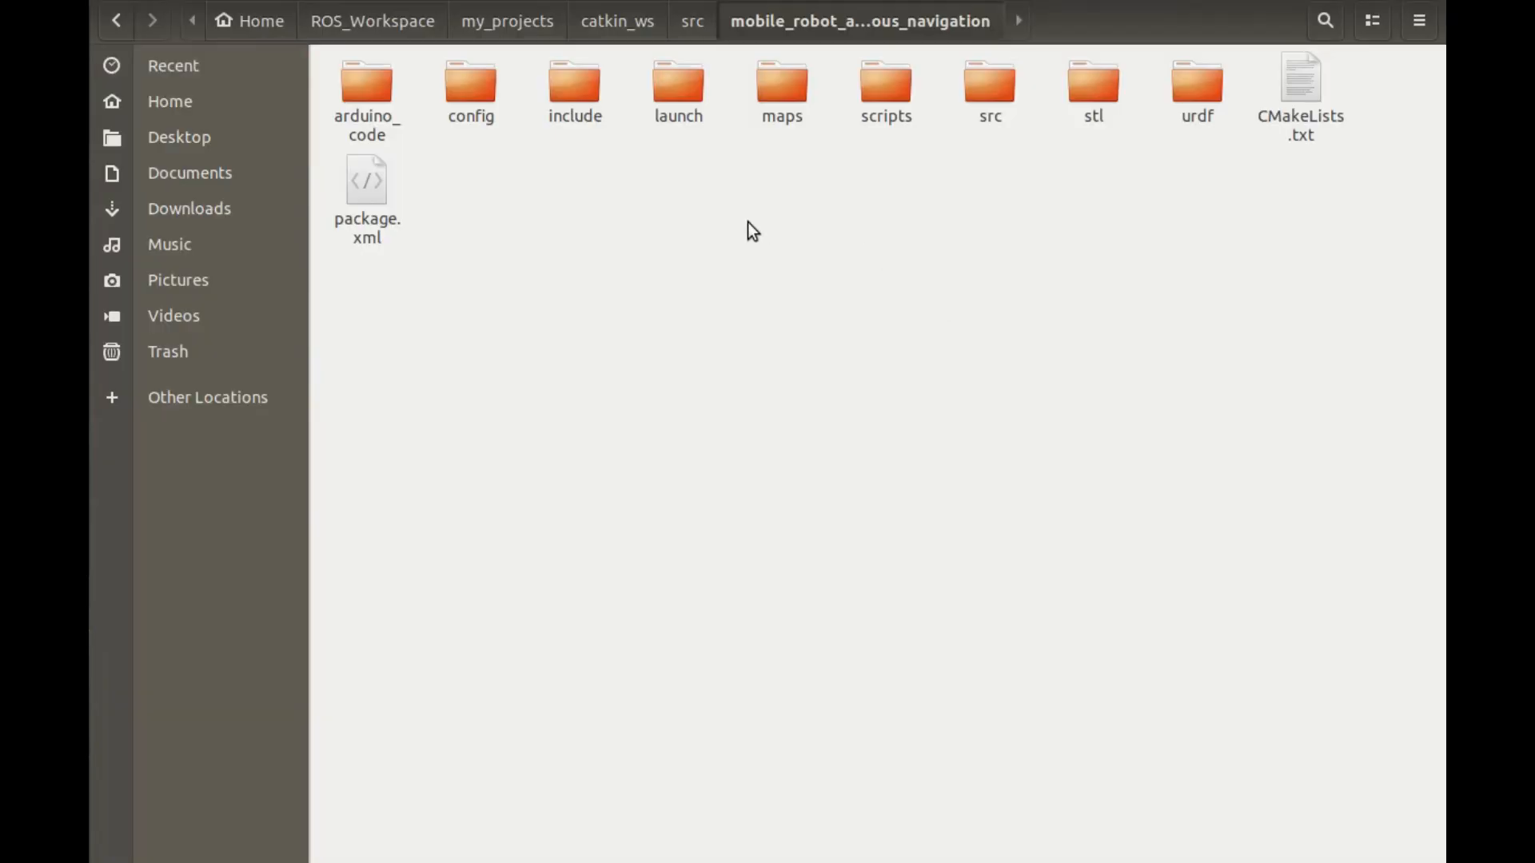
Open autonomous_nav.launch from the launch folder in gedit
{"action": "double_click", "coordinate": [678, 90]}
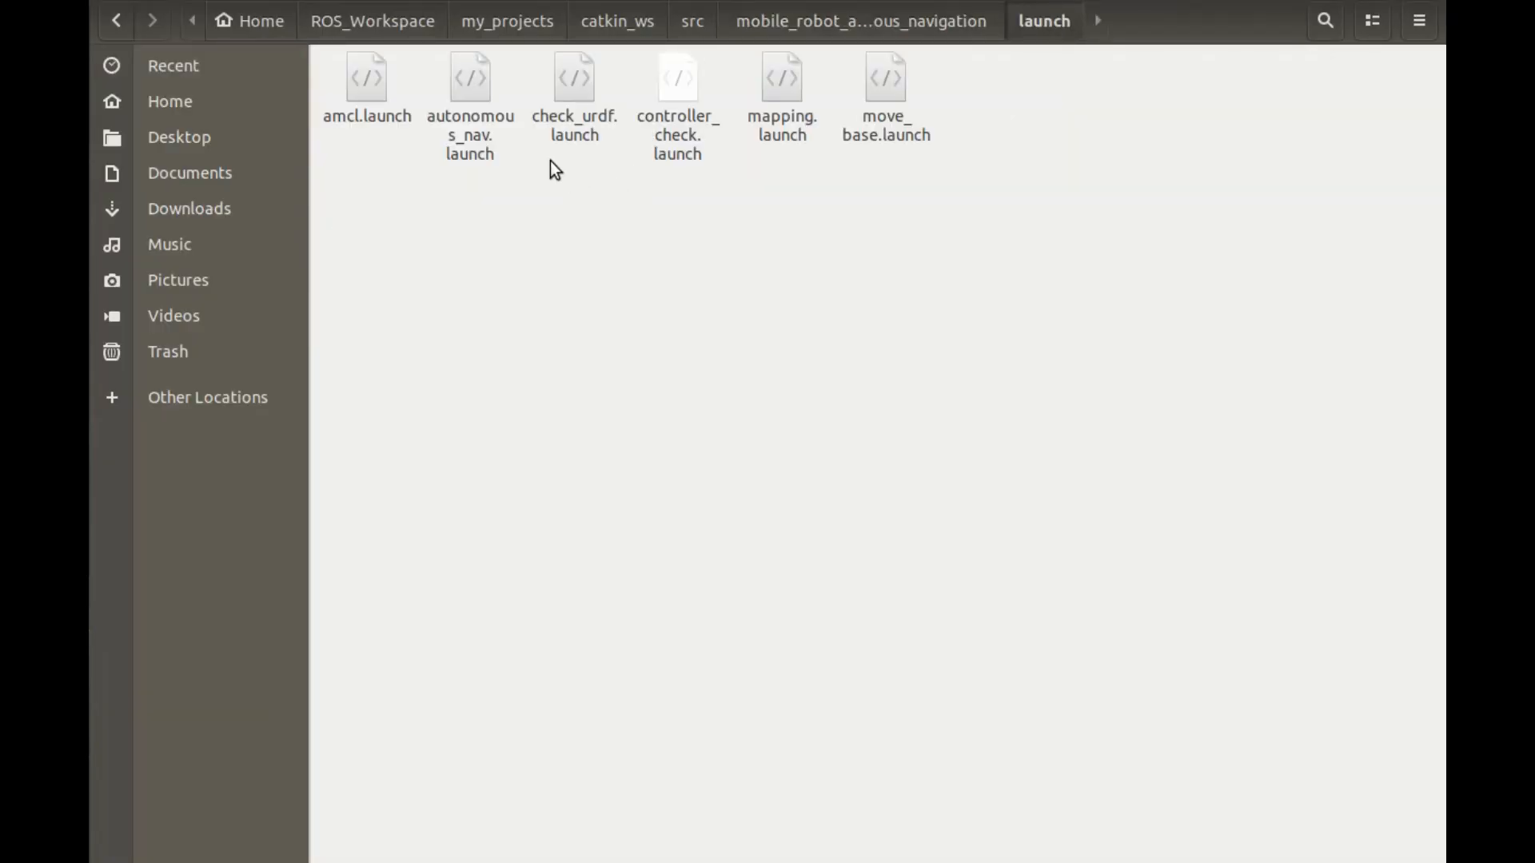
{"action": "left_click", "coordinate": [470, 88]}
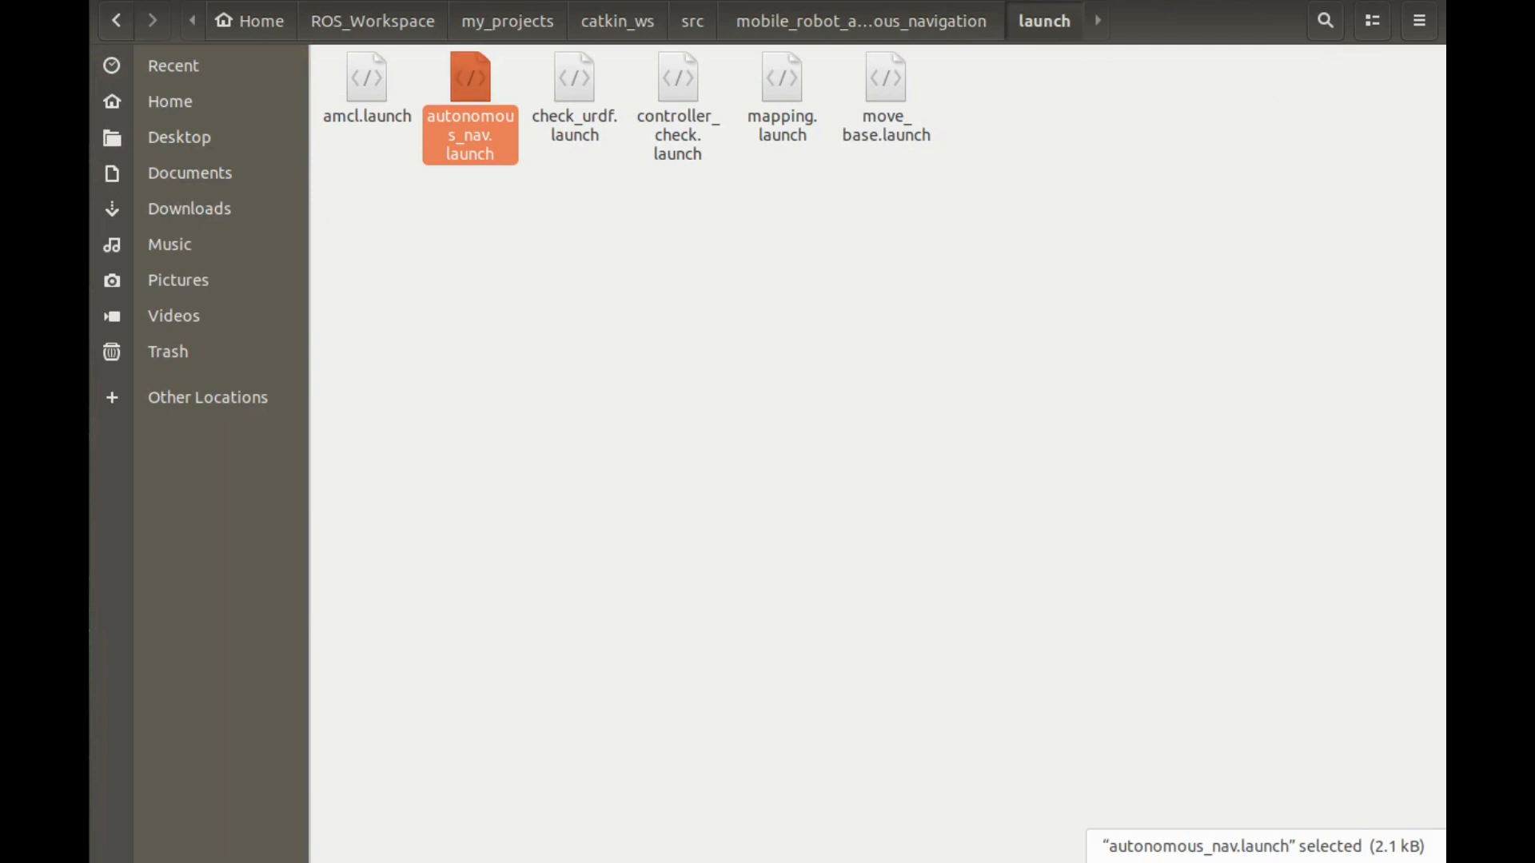
{"action": "double_click", "coordinate": [468, 105]}
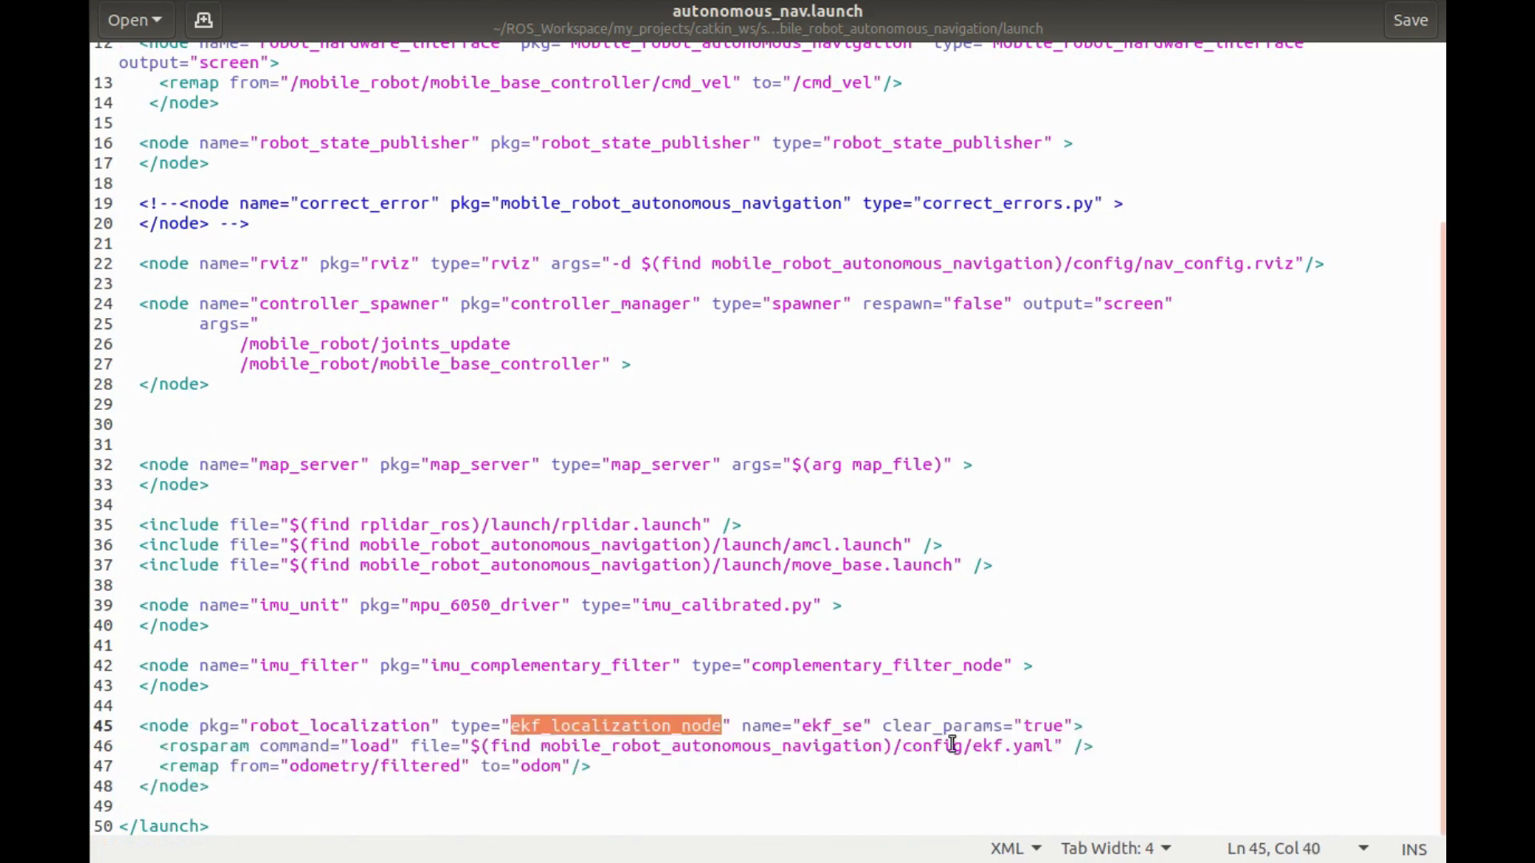
Open ekf.yaml from the package's config folder in a new gedit tab
{"action": "left_click", "coordinate": [993, 747]}
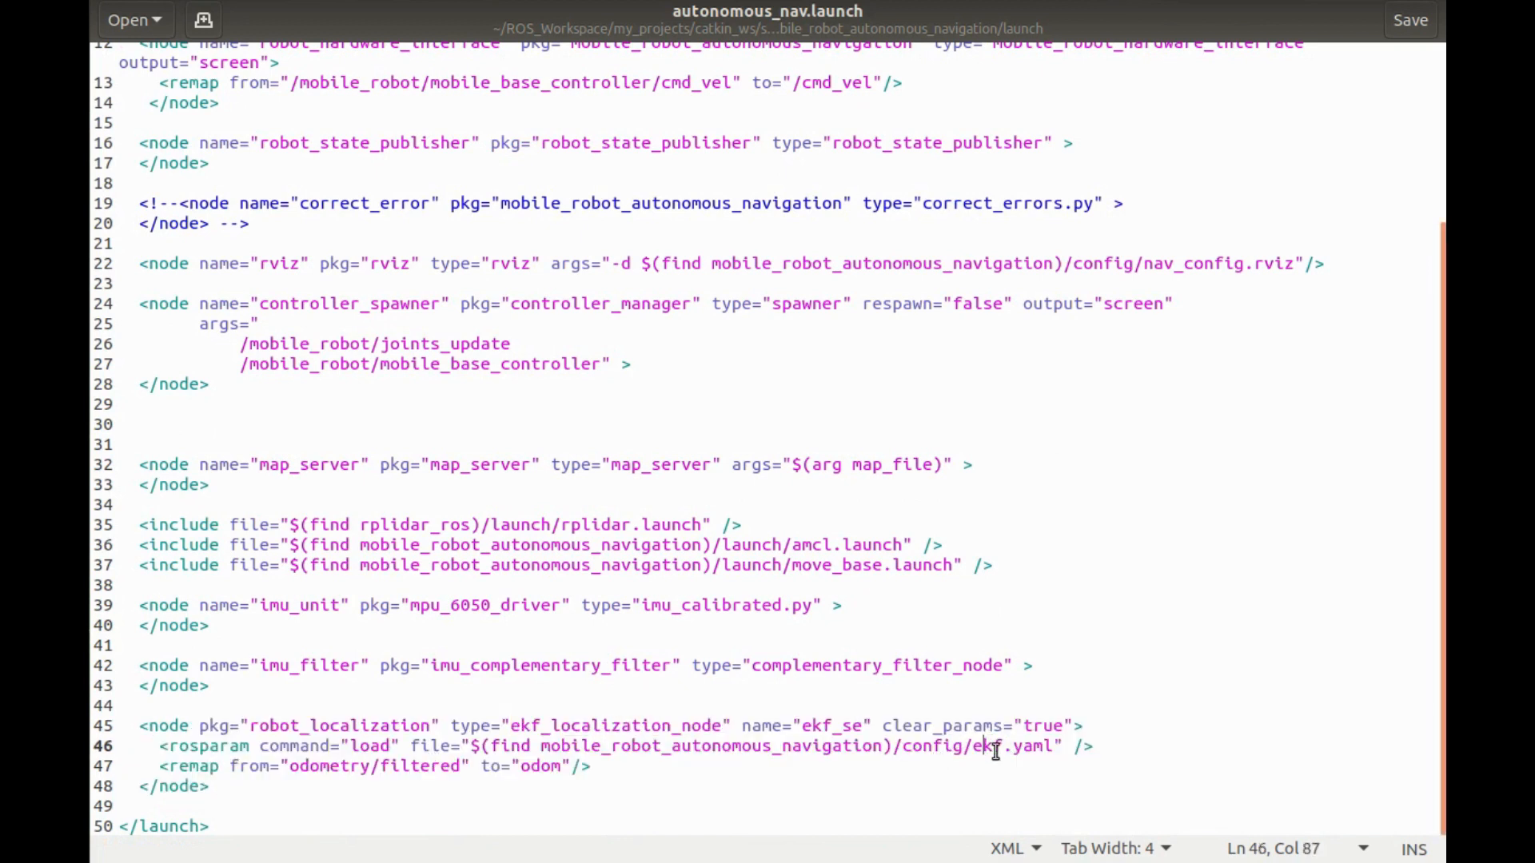
{"action": "double_click", "coordinate": [984, 747]}
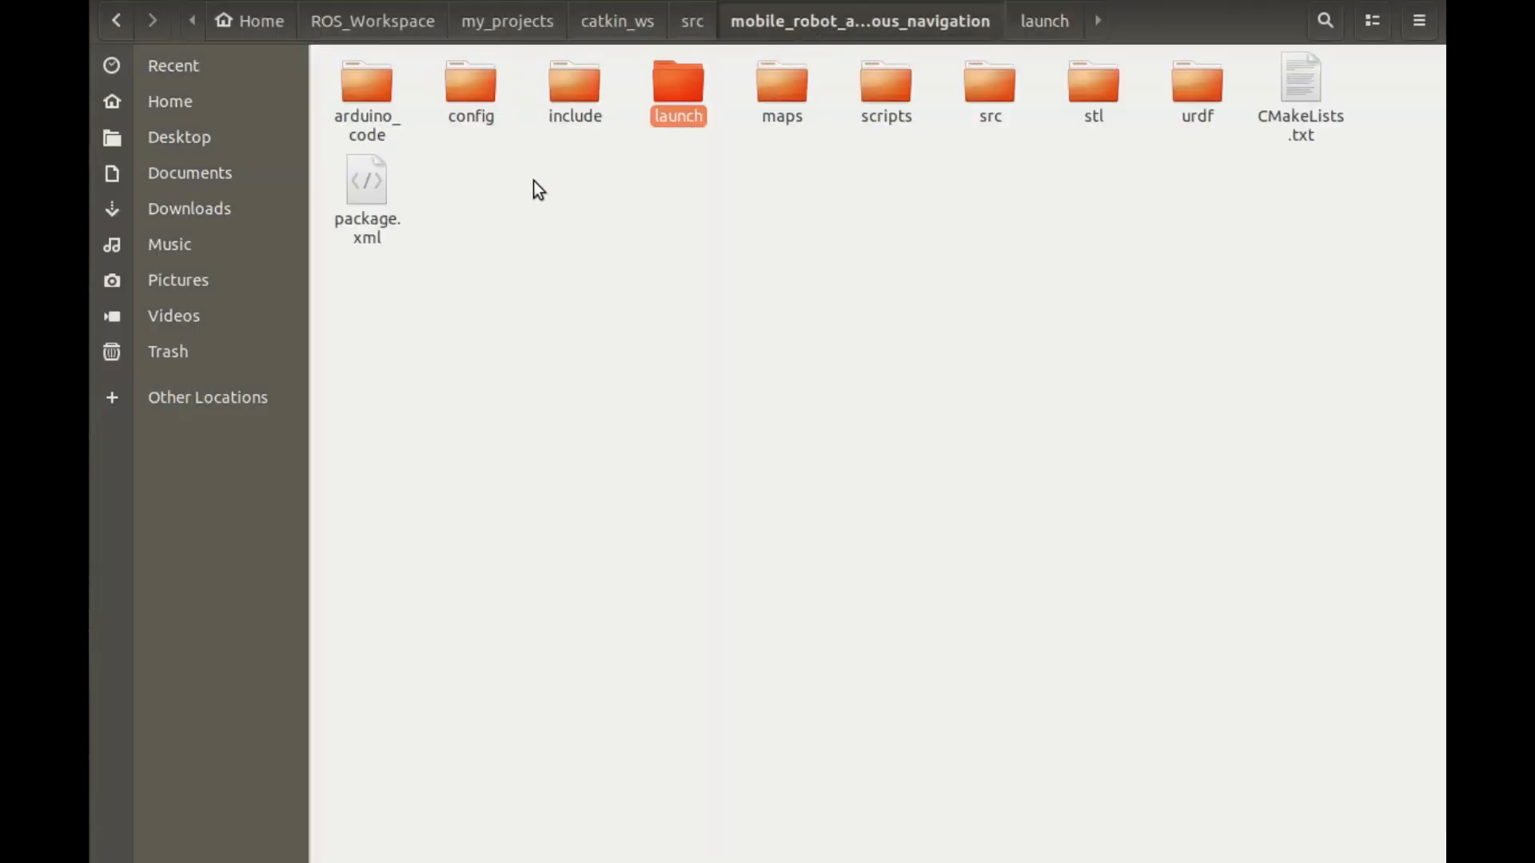
{"action": "double_click", "coordinate": [470, 92]}
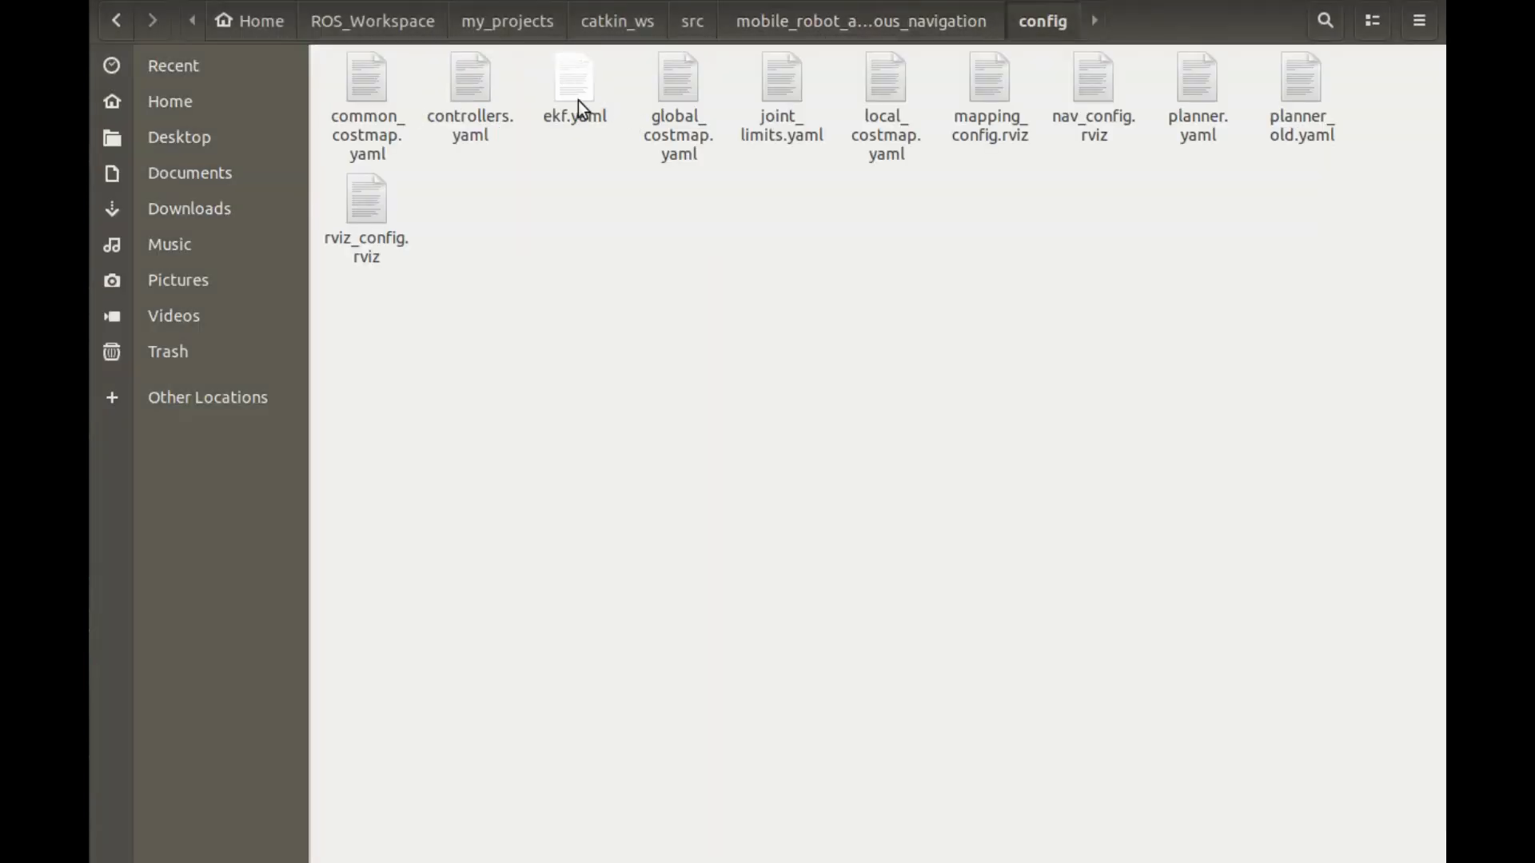
{"action": "double_click", "coordinate": [574, 78]}
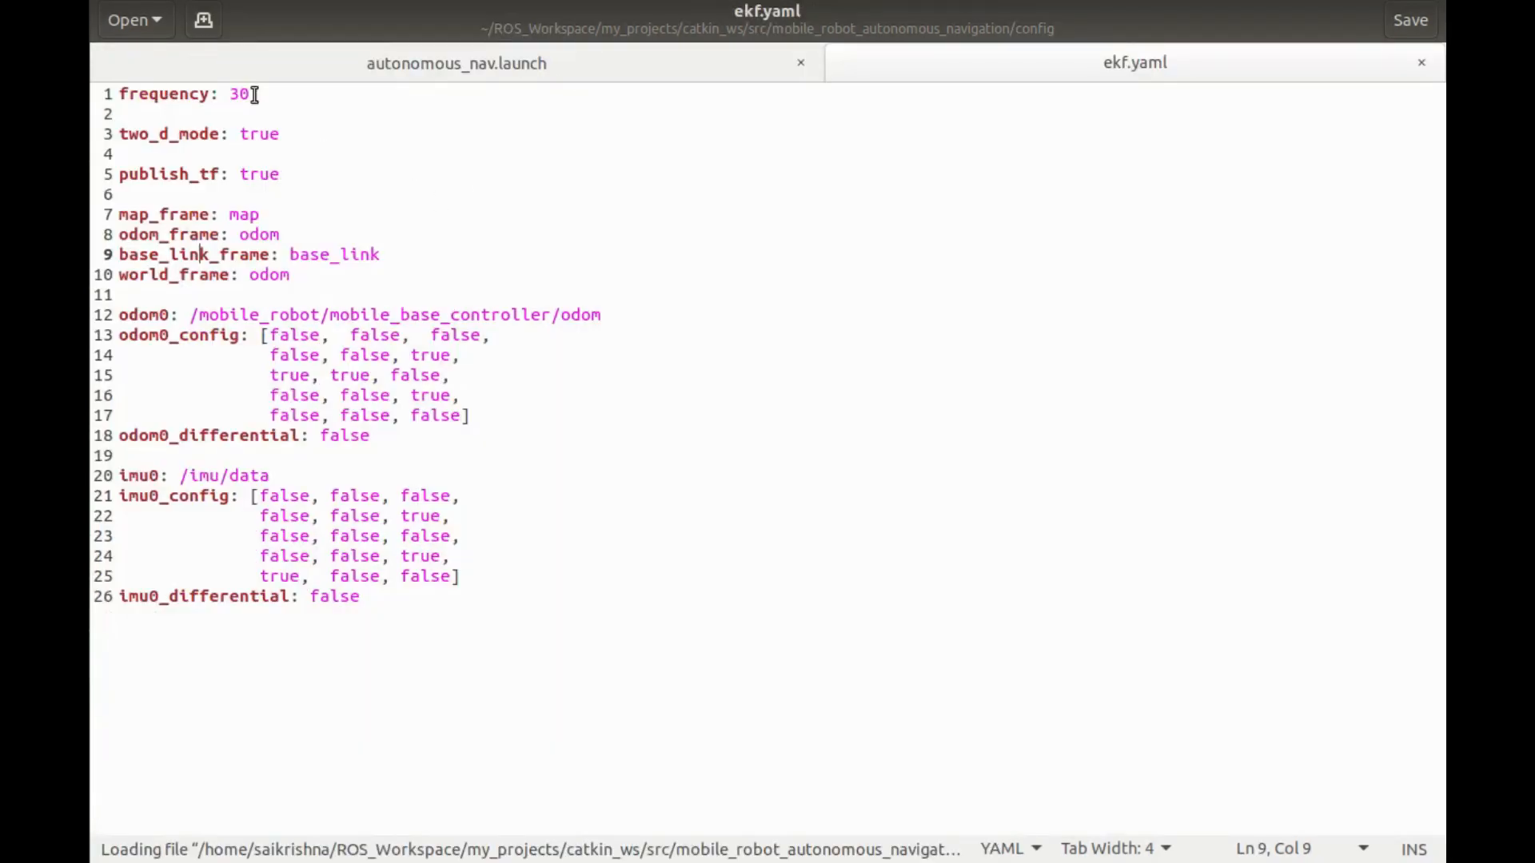
{"action": "mouse_move", "coordinate": [179, 222]}
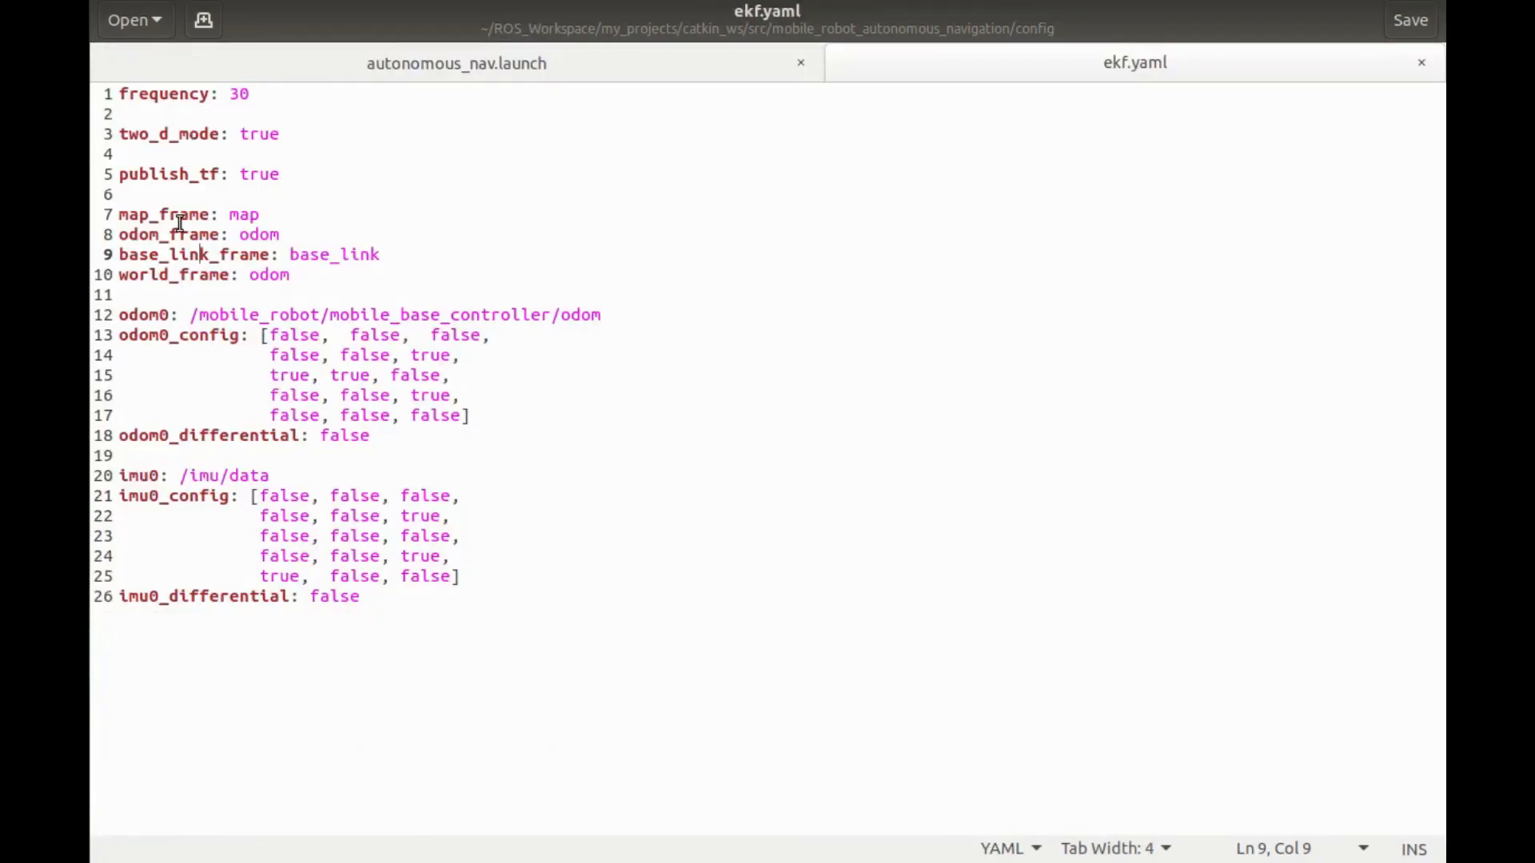
Highlight the four frame setting lines in ekf.yaml, then clear the selection
{"action": "left_click_drag", "start_coordinate": [128, 214], "coordinate": [206, 275]}
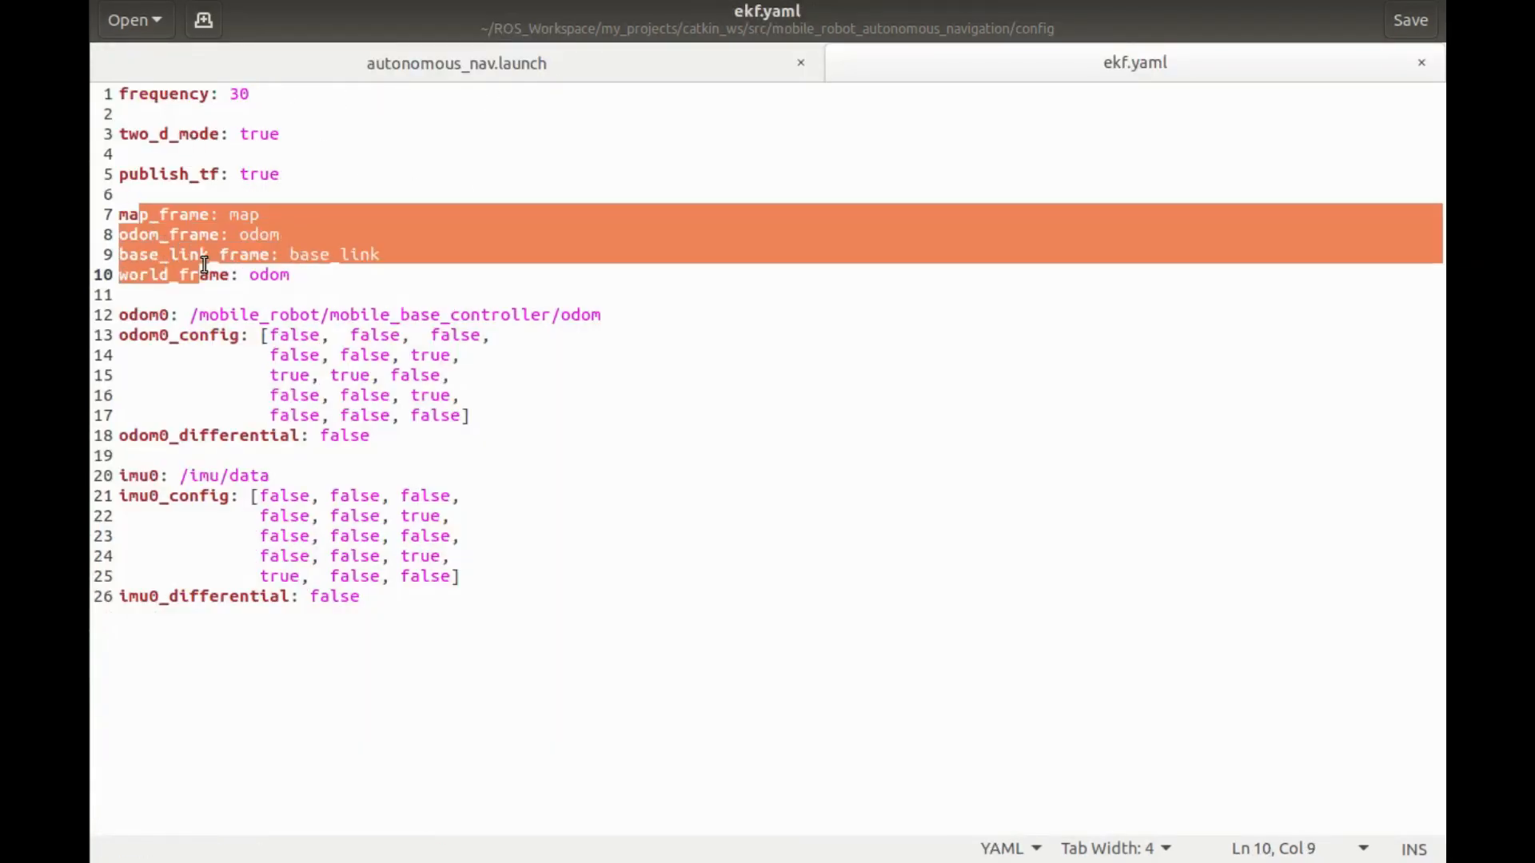
{"action": "left_click", "coordinate": [151, 315]}
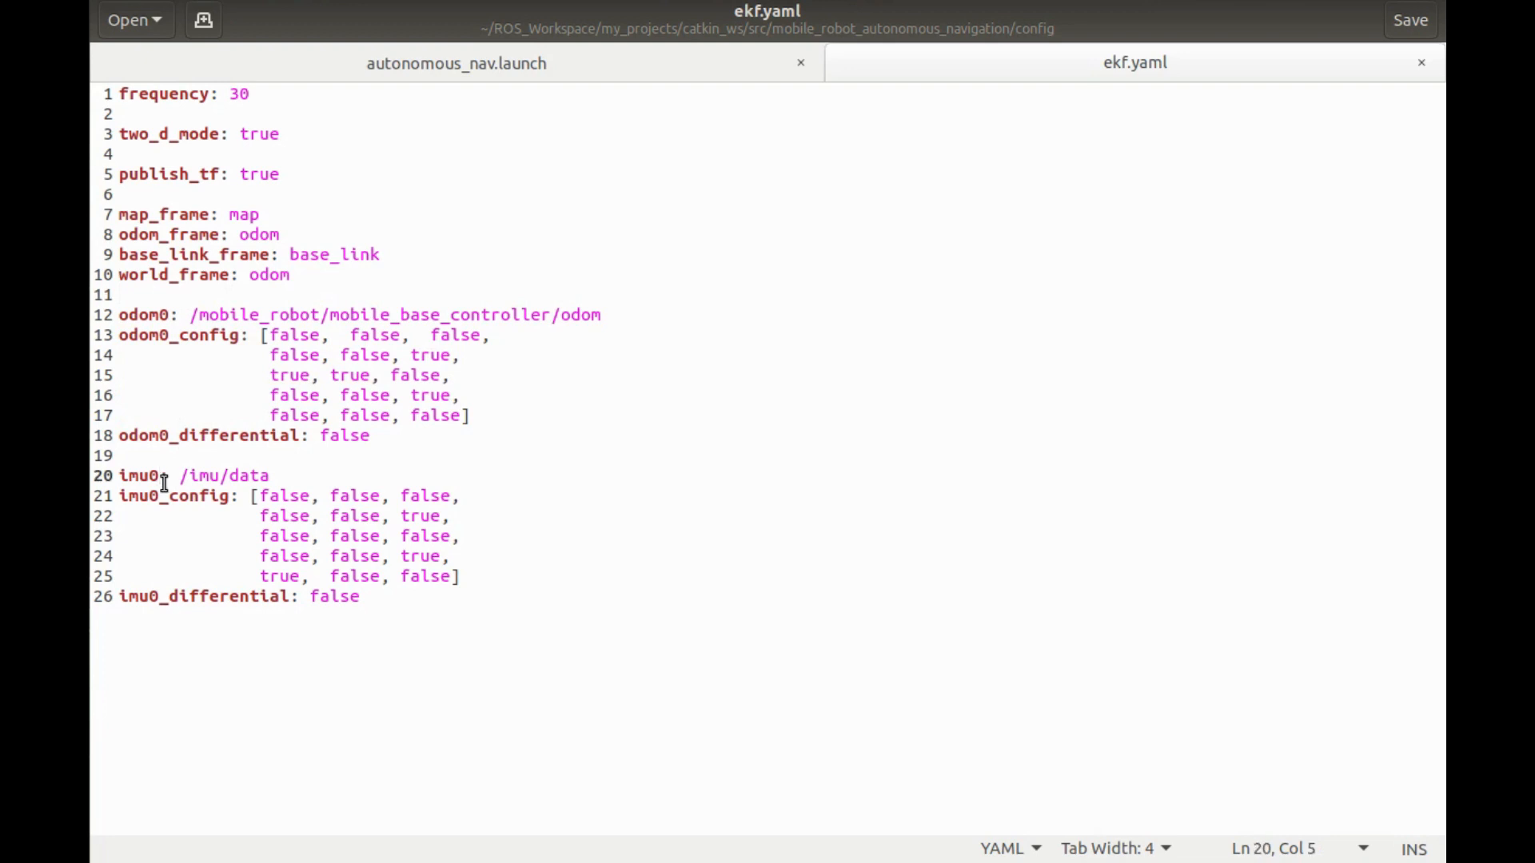
{"action": "left_click", "coordinate": [151, 496]}
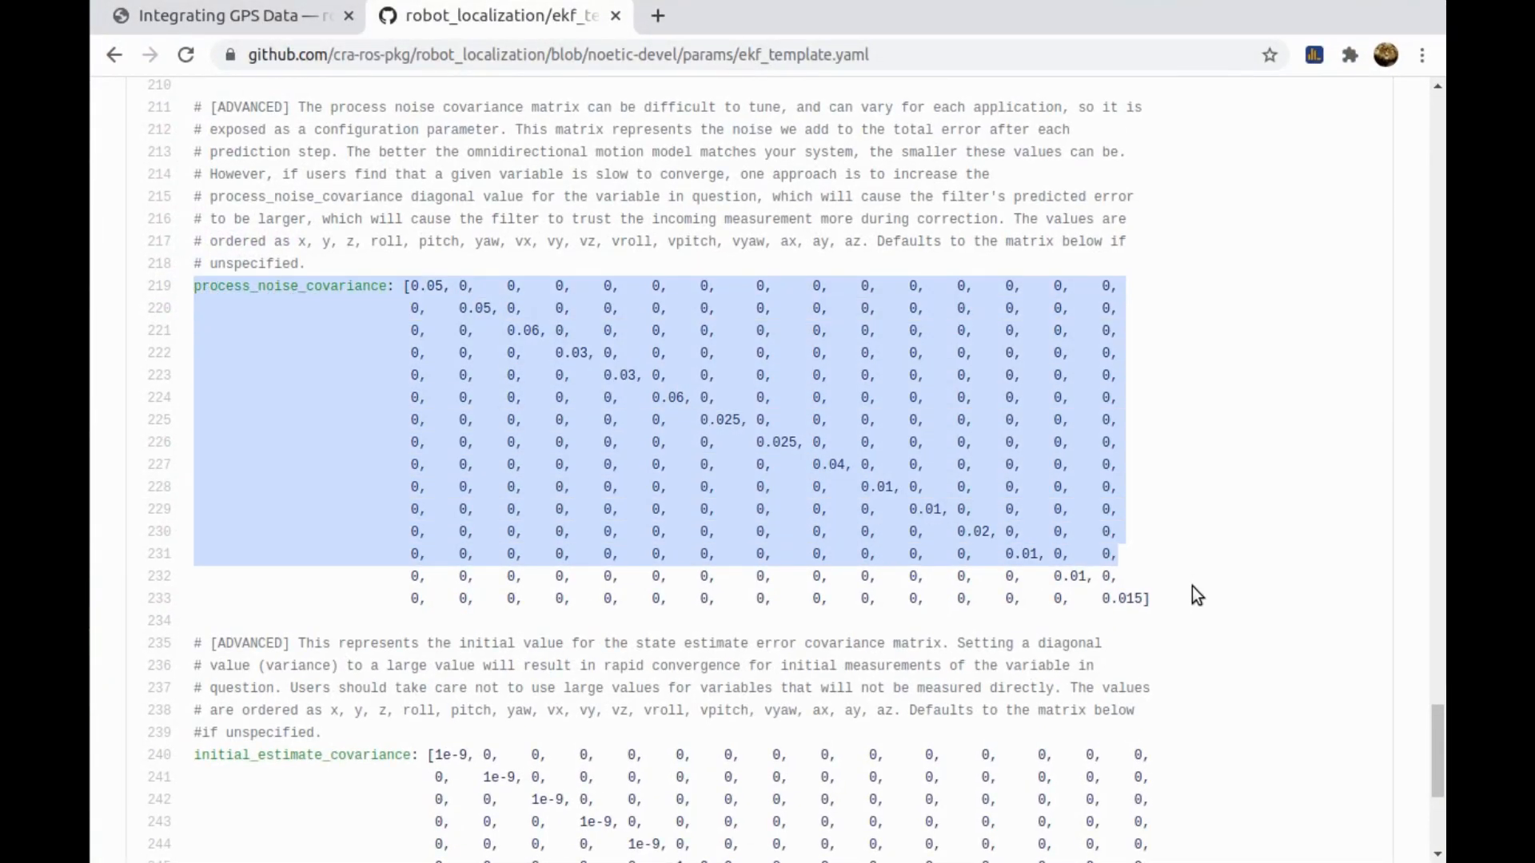
Scroll ekf_template.yaml down to the process_noise_covariance matrix
{"action": "scroll", "scroll_direction": "down", "scroll_amount": 3}
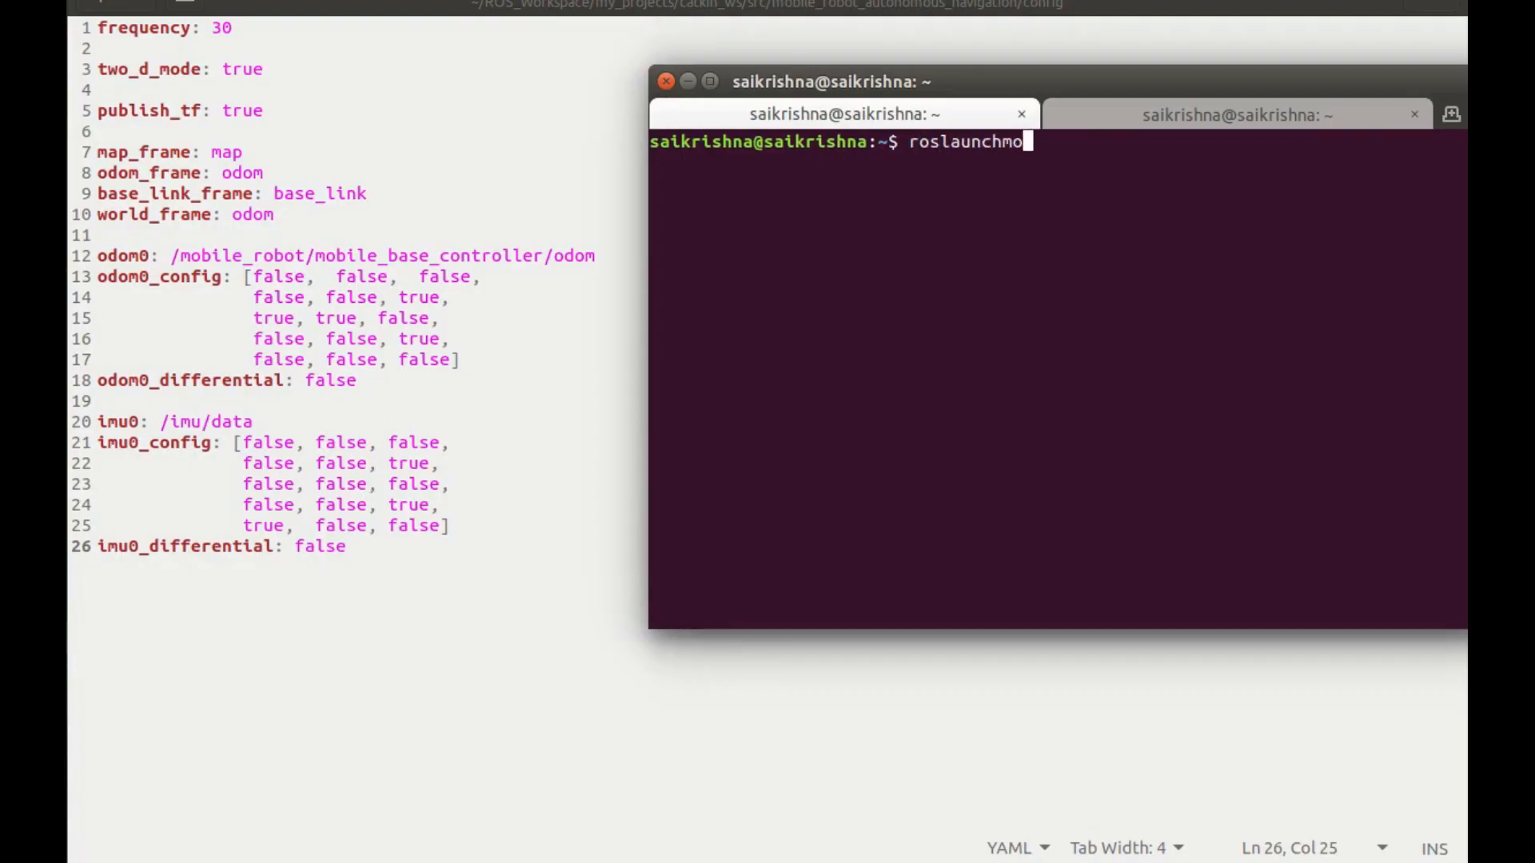
Run the roslaunch command for the mobile robot package
{"action": "key", "text": "Return"}
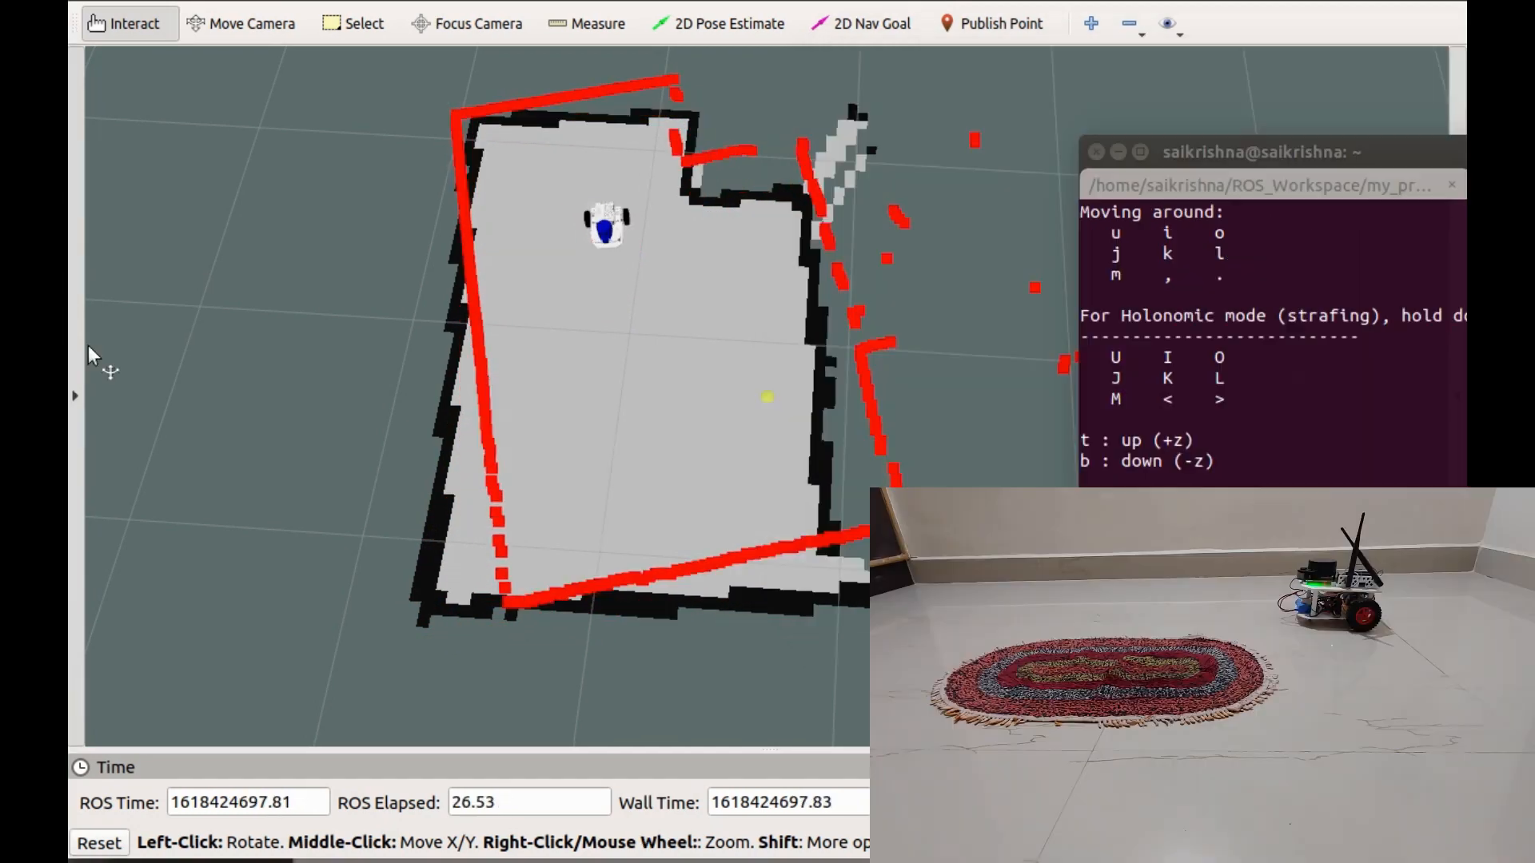
Expand the Displays list and enable both Odometry displays for wheel and fused arrows
{"action": "left_click", "coordinate": [75, 395]}
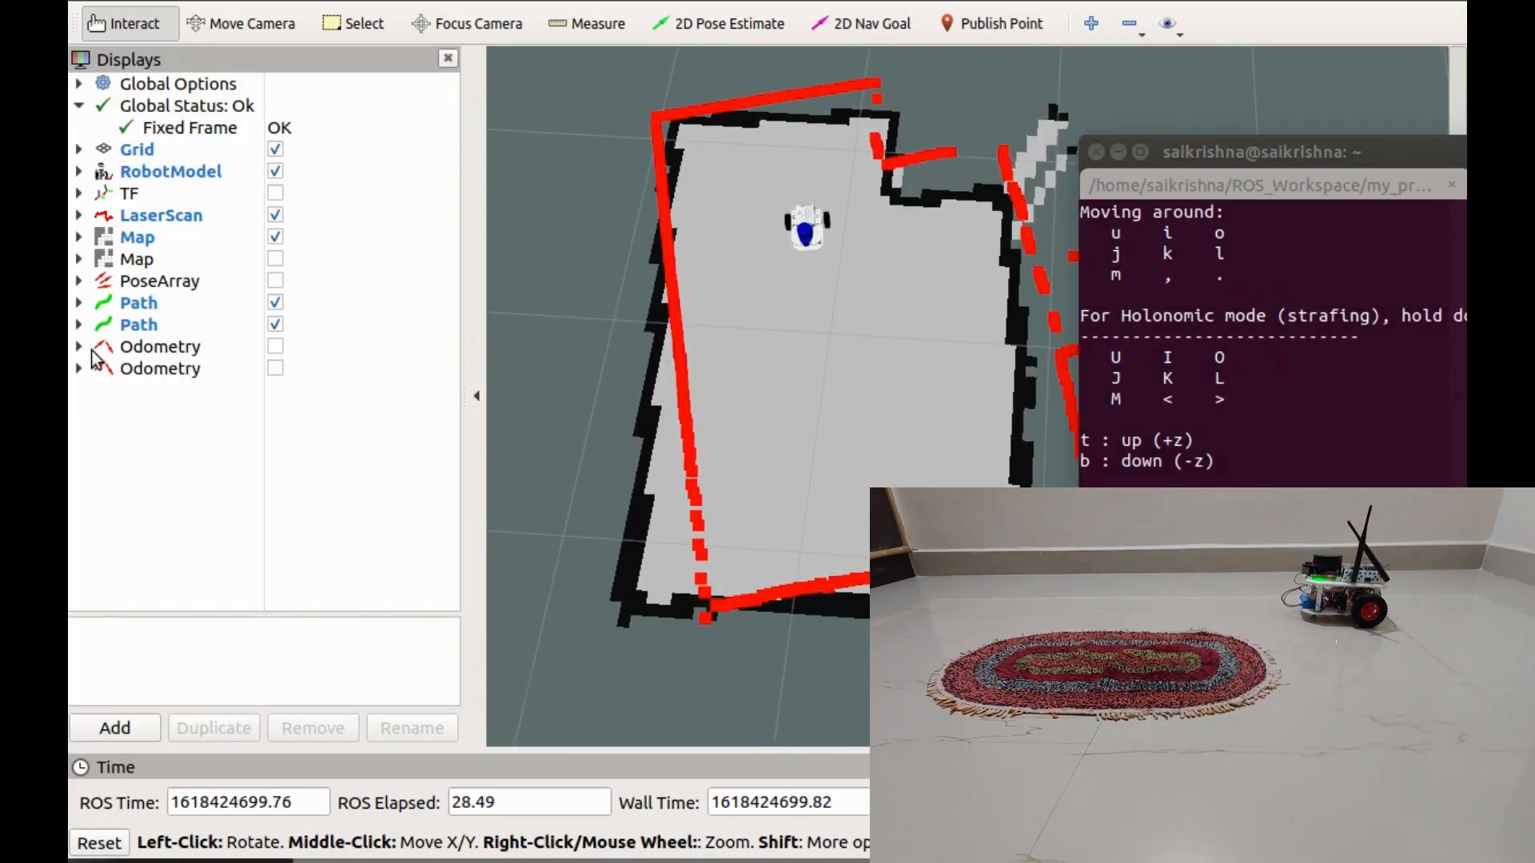
{"action": "left_click", "coordinate": [275, 345]}
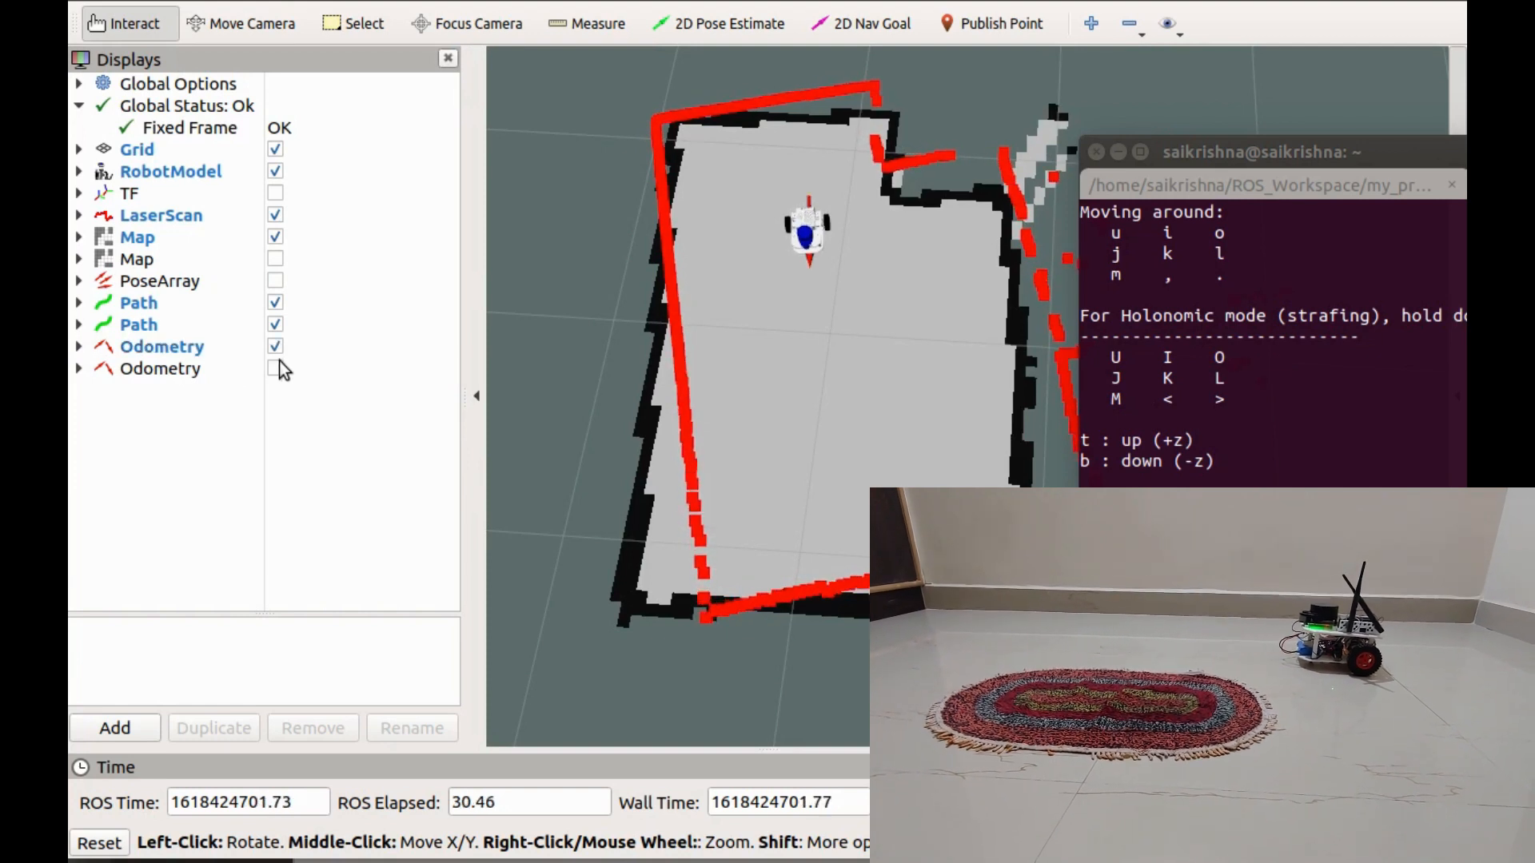
{"action": "left_click", "coordinate": [275, 369]}
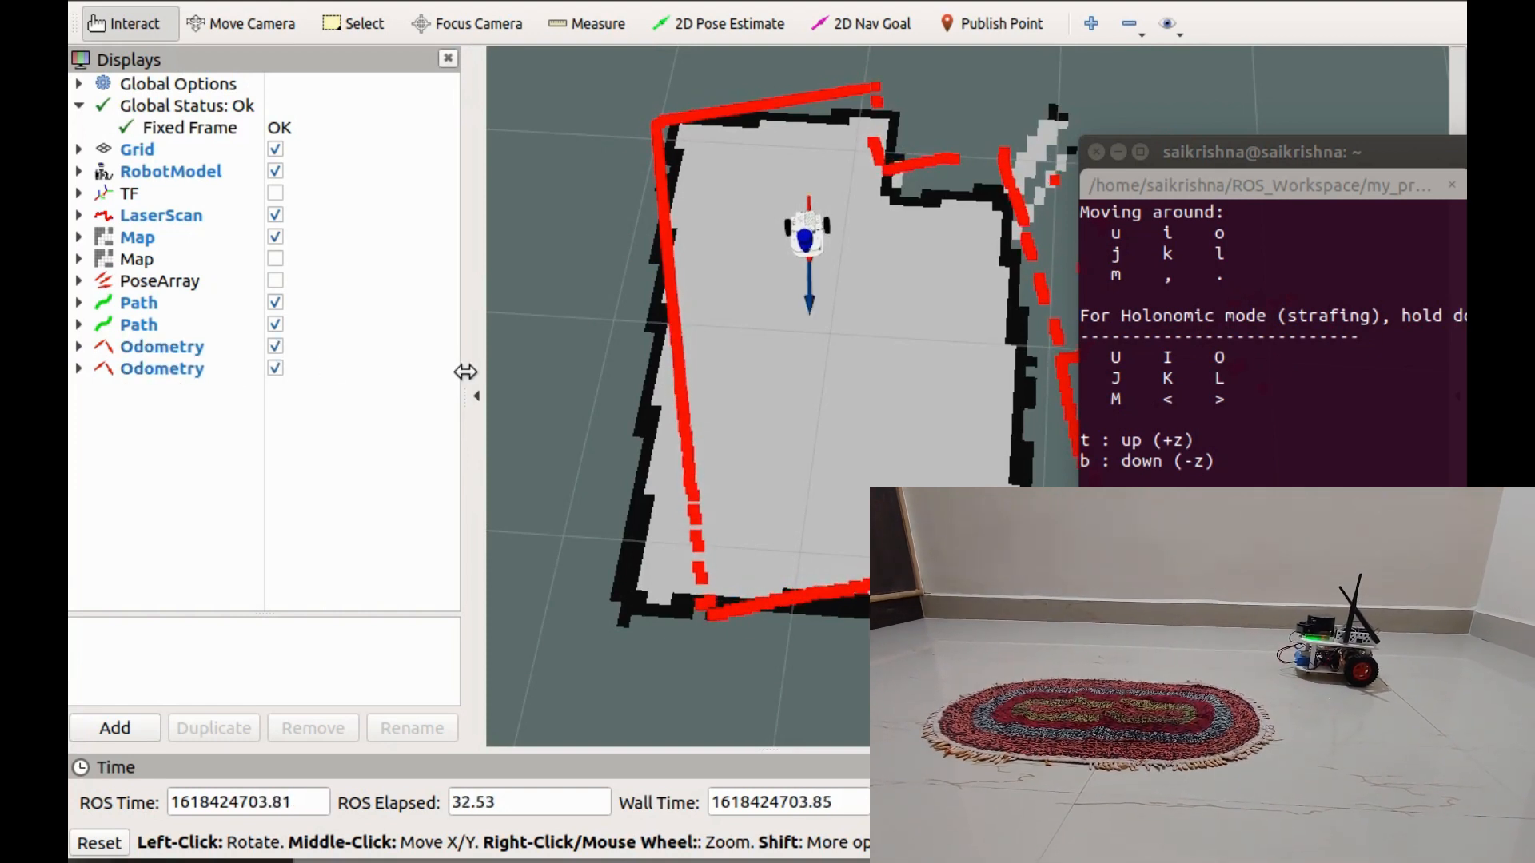
{"action": "mouse_move", "coordinate": [534, 435]}
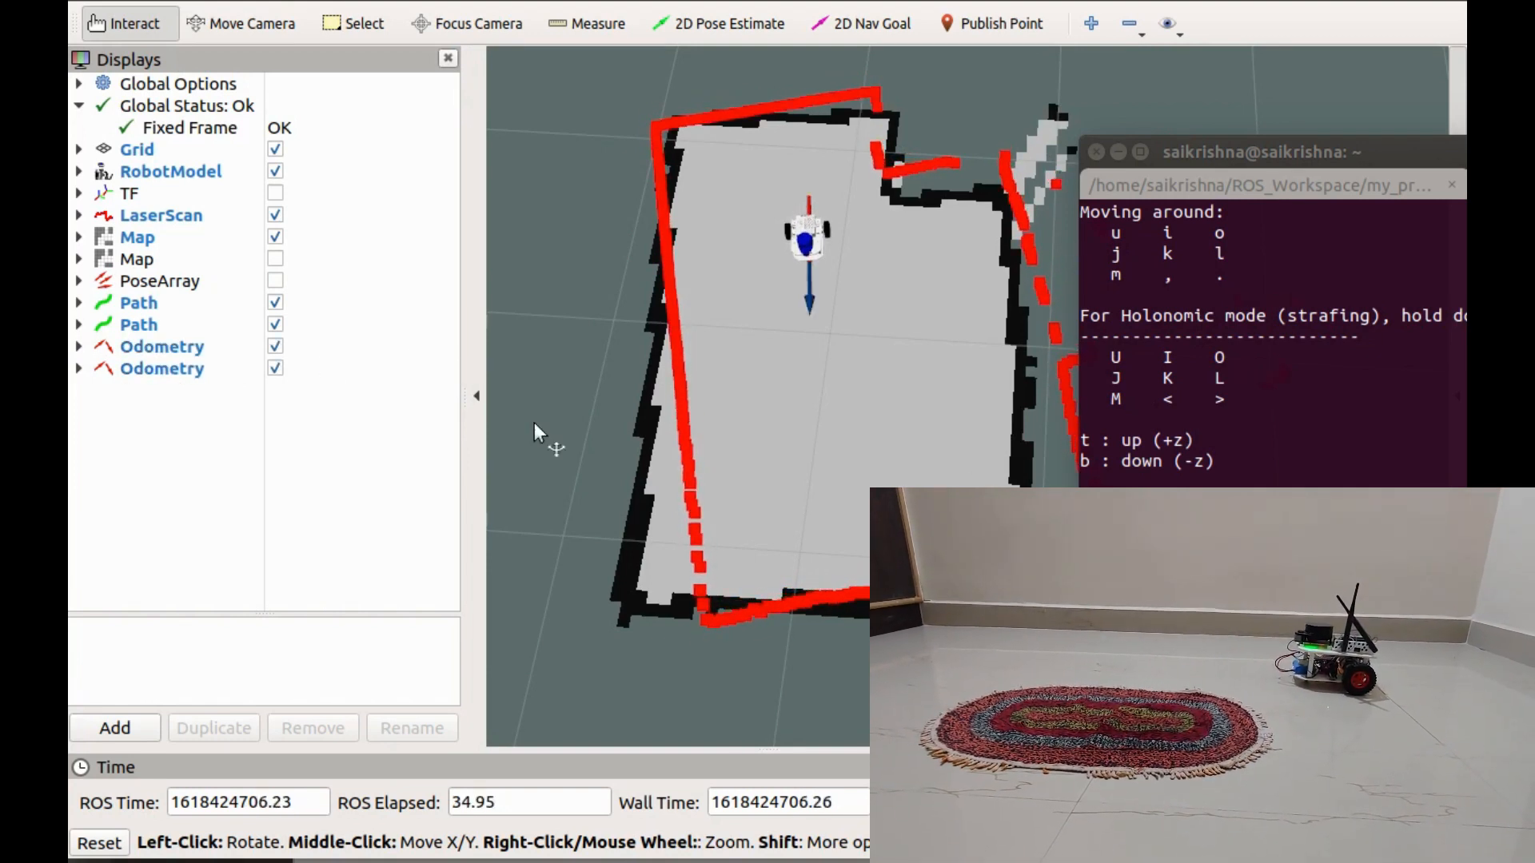